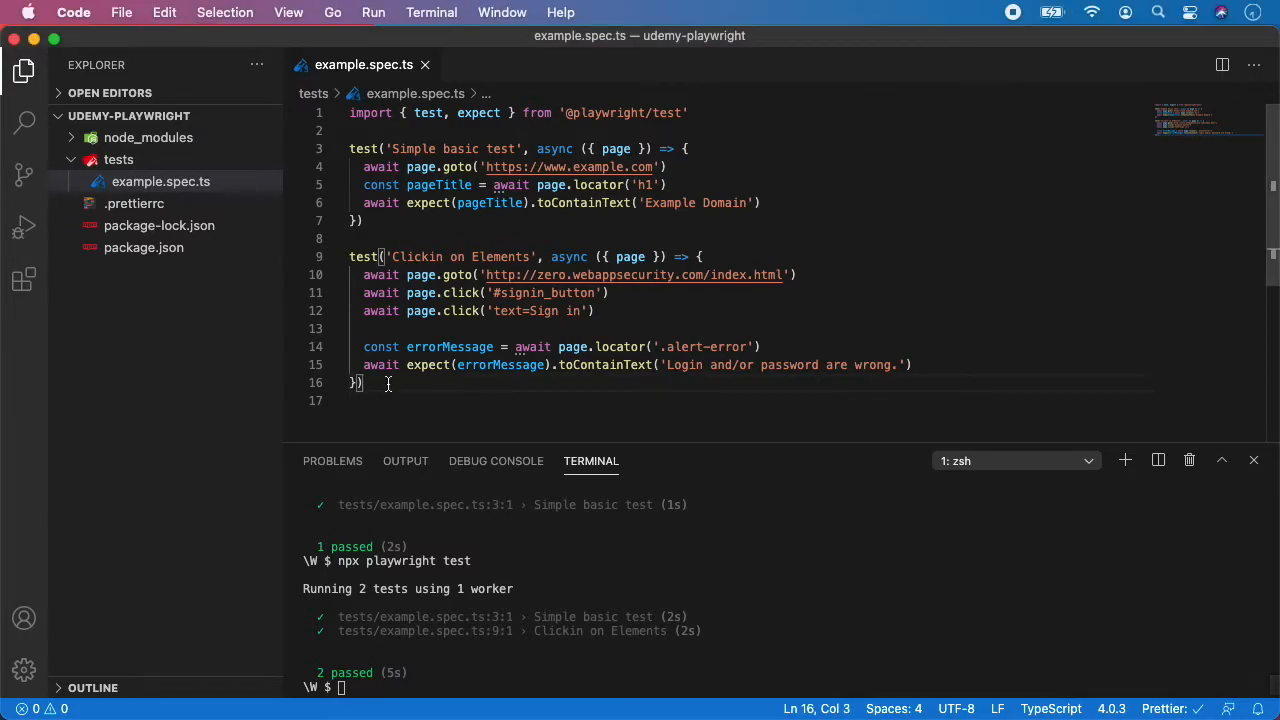
Step: Write test("Selectors", async ({ page }) => { }) below the existing tests in example.spec.ts
{"action": "type", "text": "test('S"}
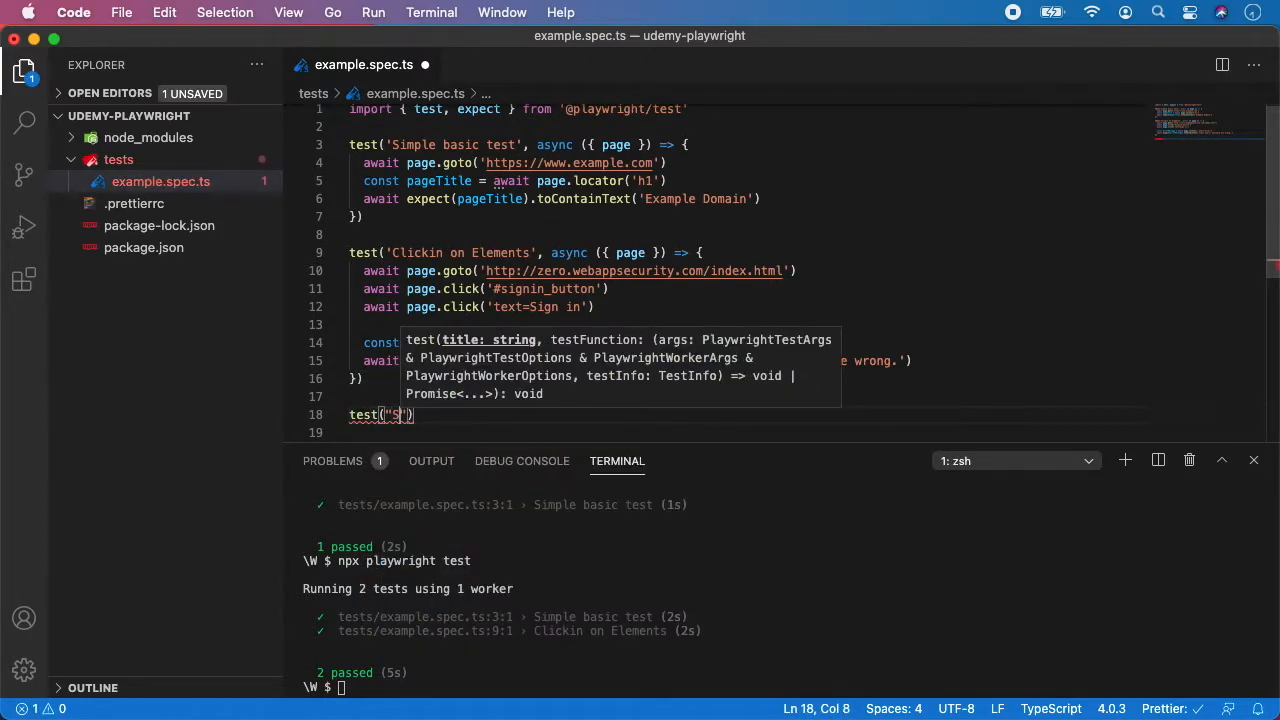
{"action": "type", "text": "electors"}
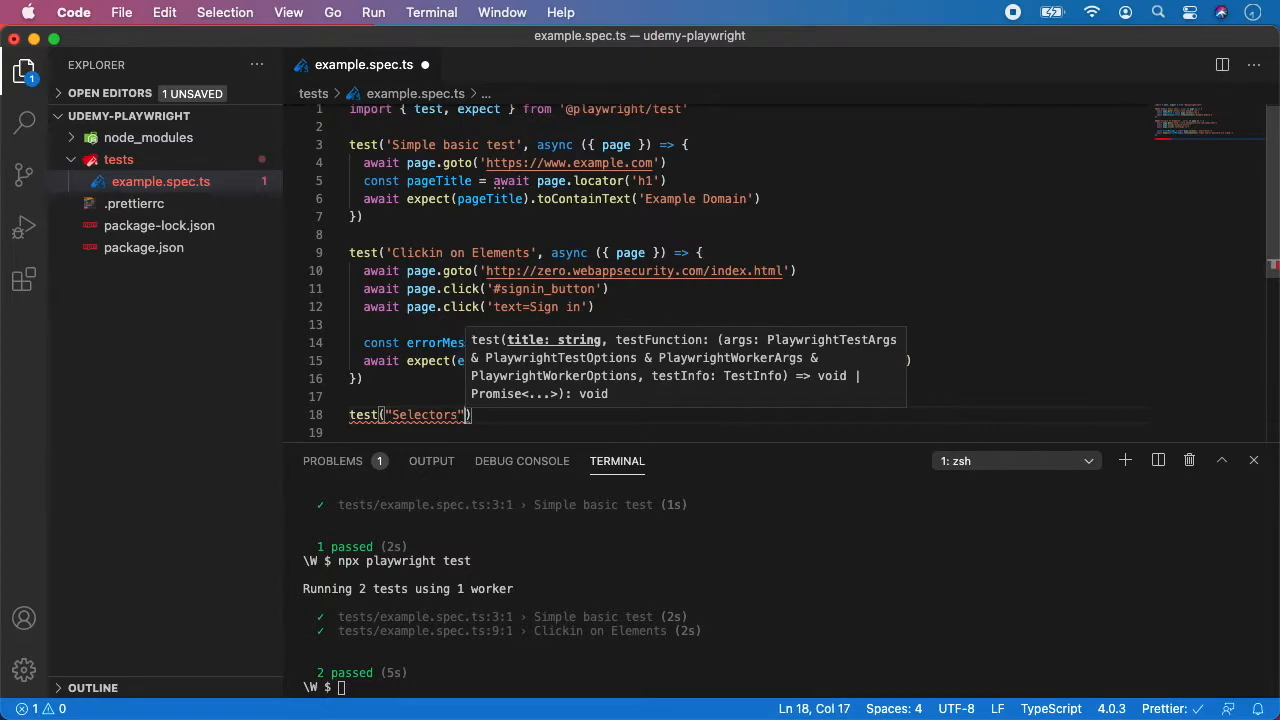
{"action": "type", "text": ", ()"}
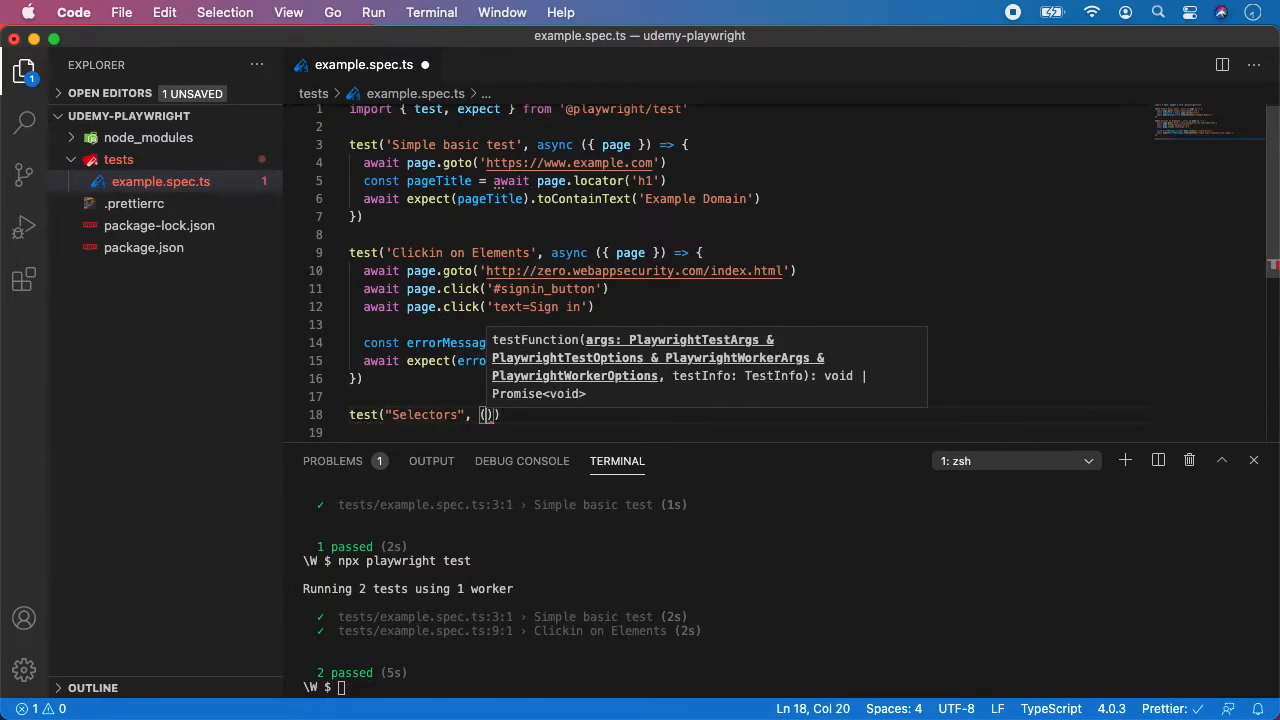
{"action": "type", "text": "{"}
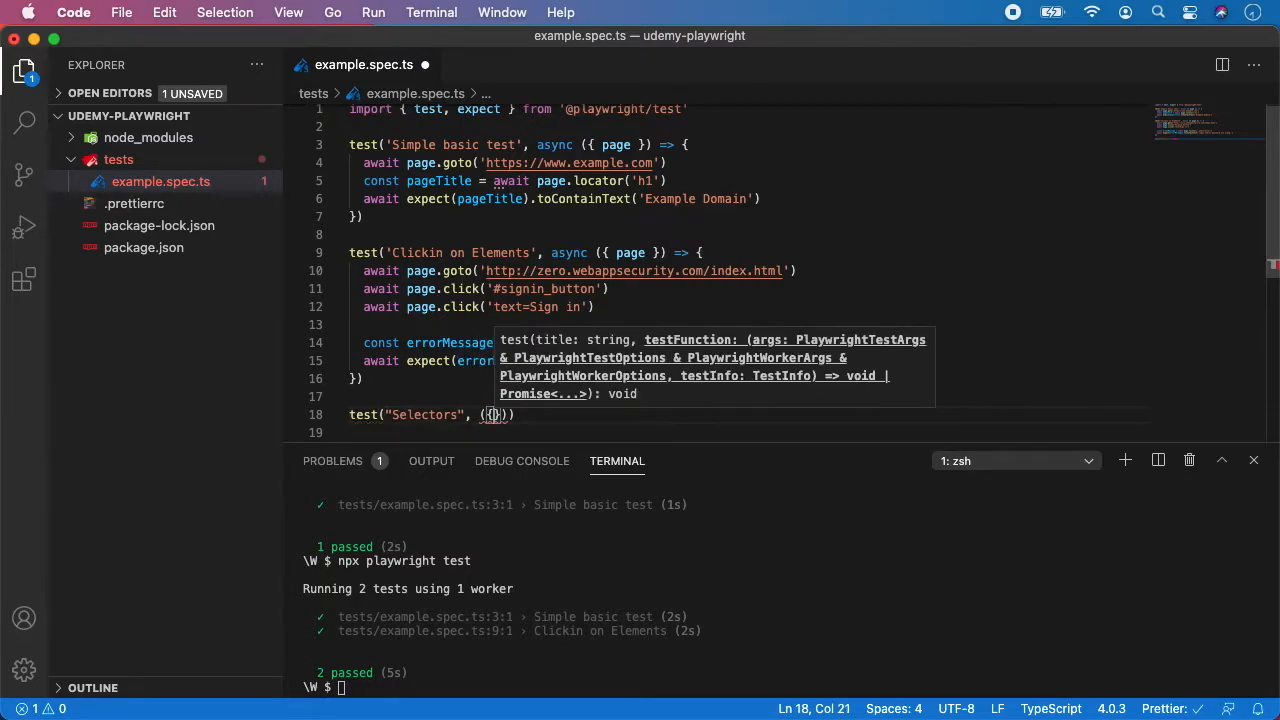
{"action": "type", "text": "{page}"}
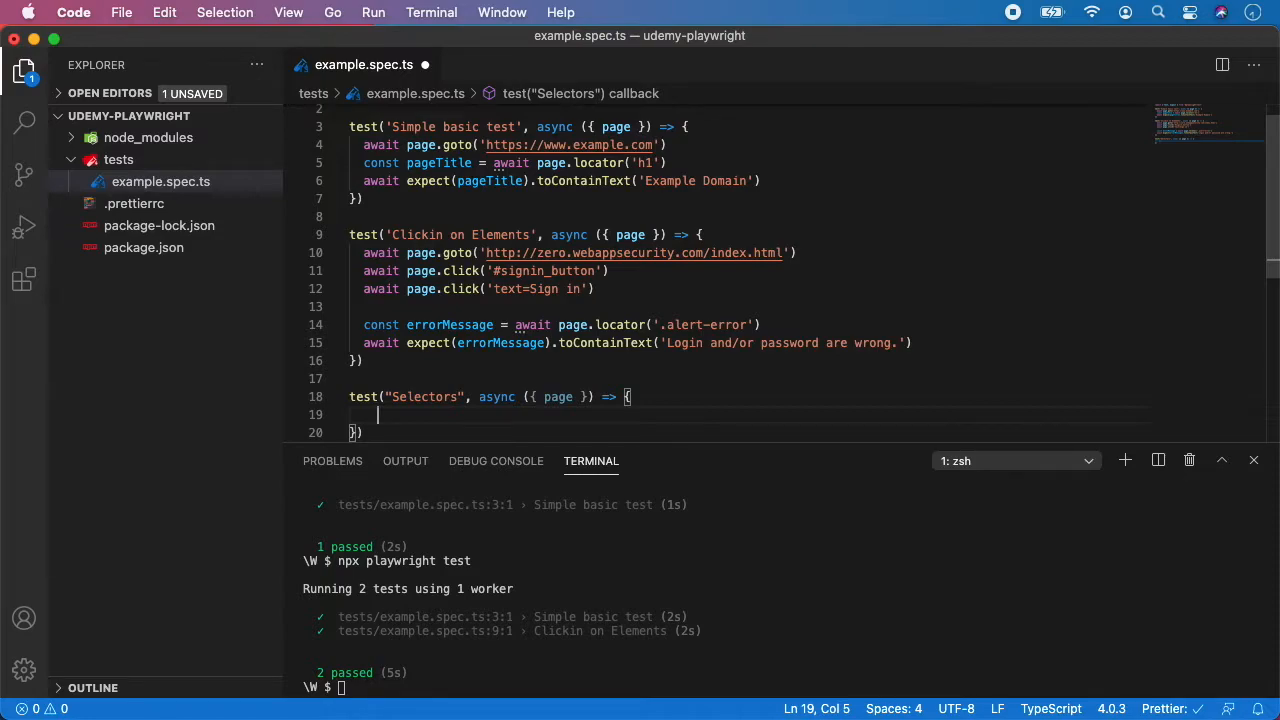
Step: Add a '// text' comment and await page.click('text=some text'), then save
{"action": "type", "text": "// text"}
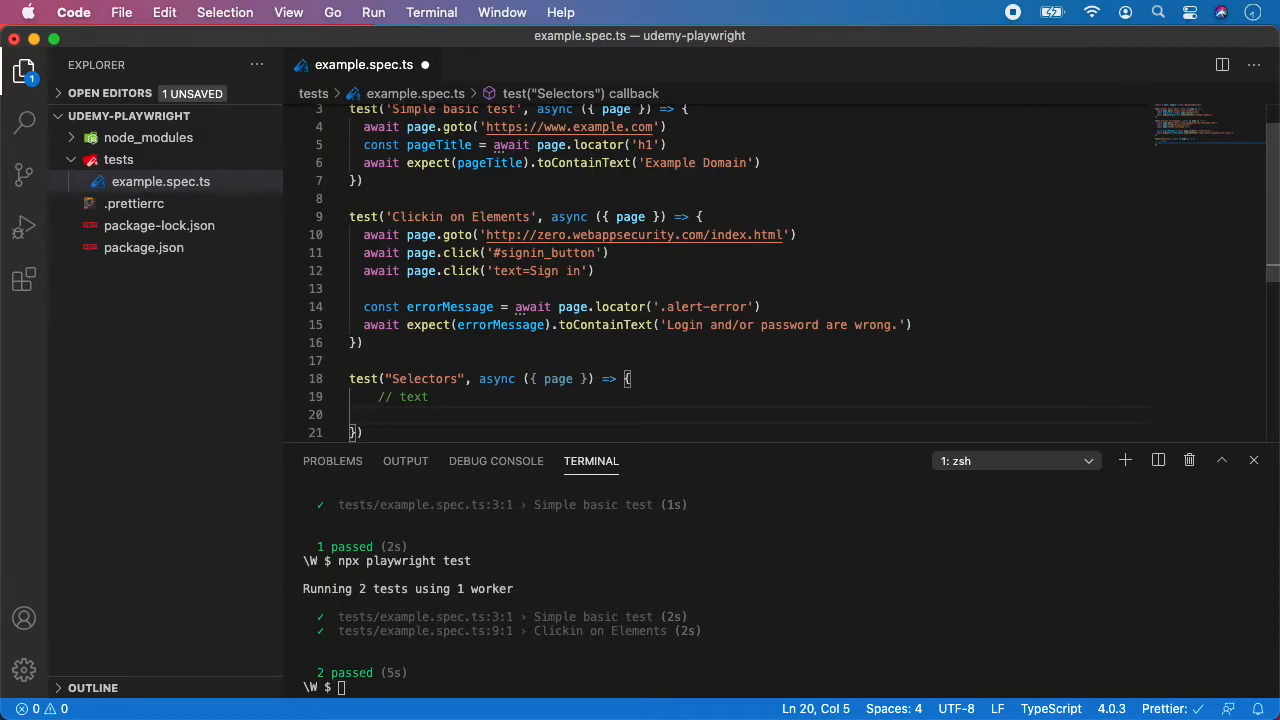
{"action": "type", "text": "await"}
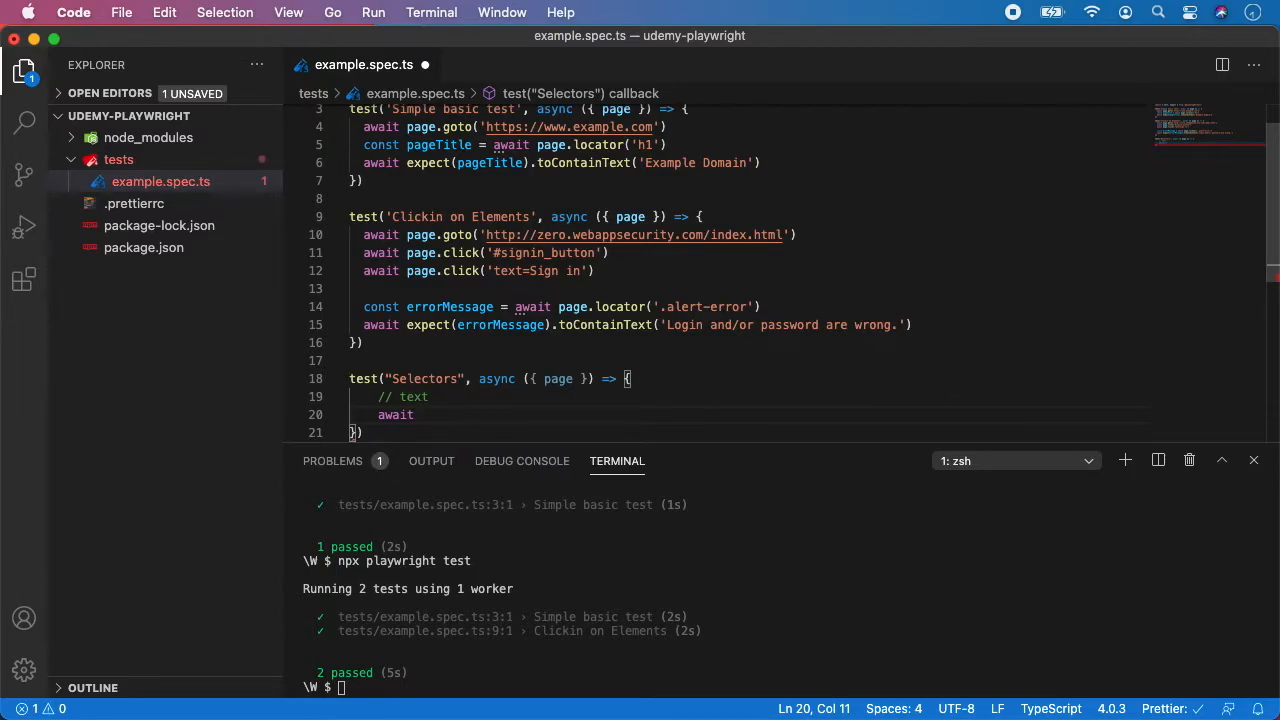
{"action": "type", "text": "page"}
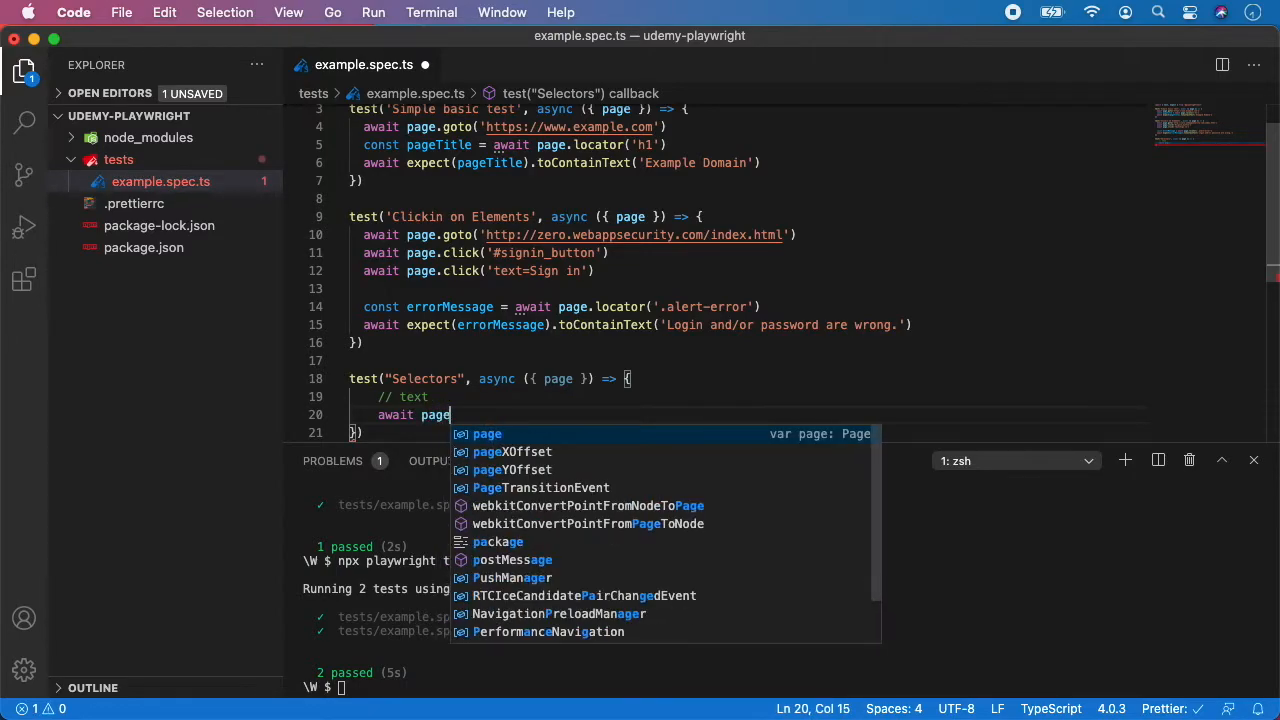
{"action": "type", "text": ".click("}
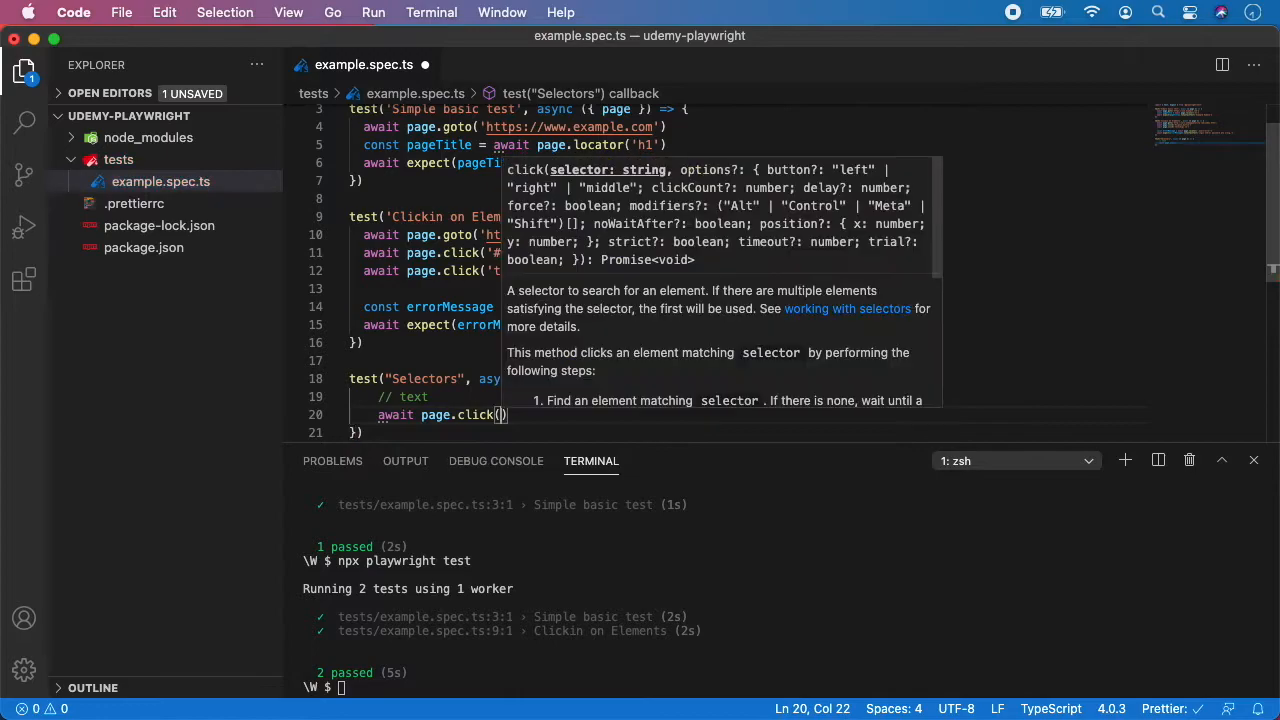
{"action": "type", "text": "text\""}
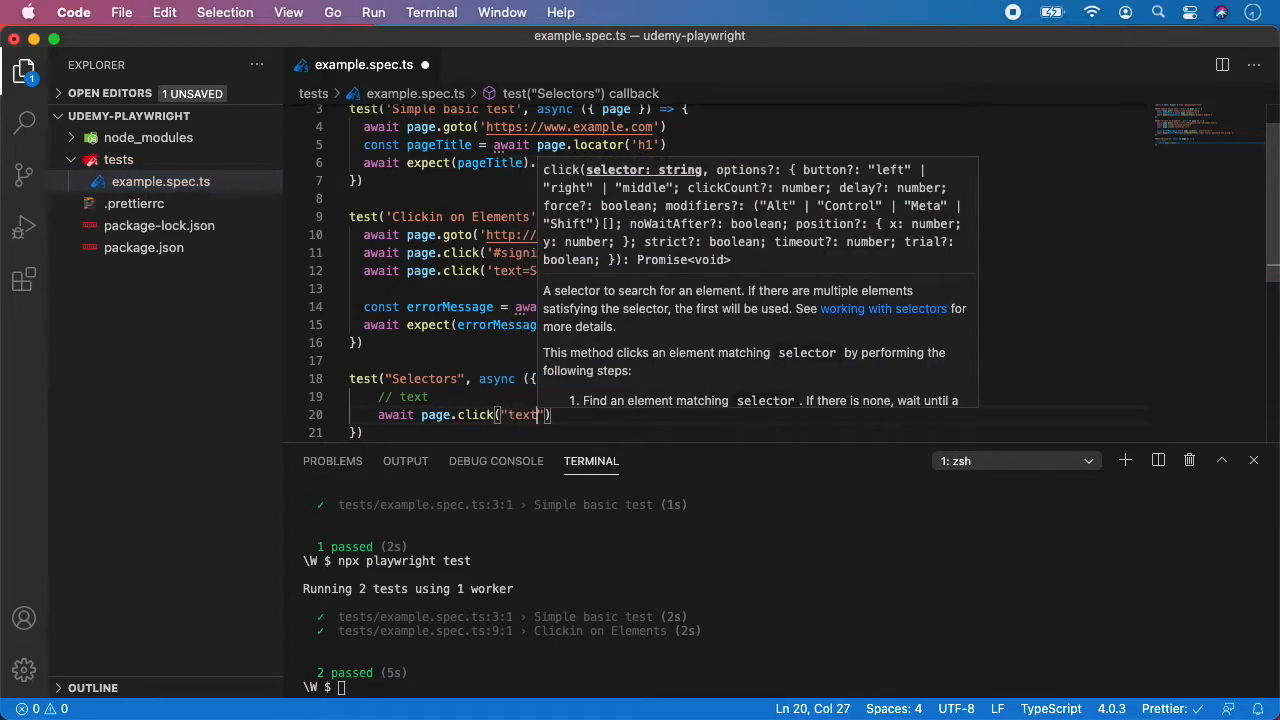
{"action": "type", "text": "some text'"}
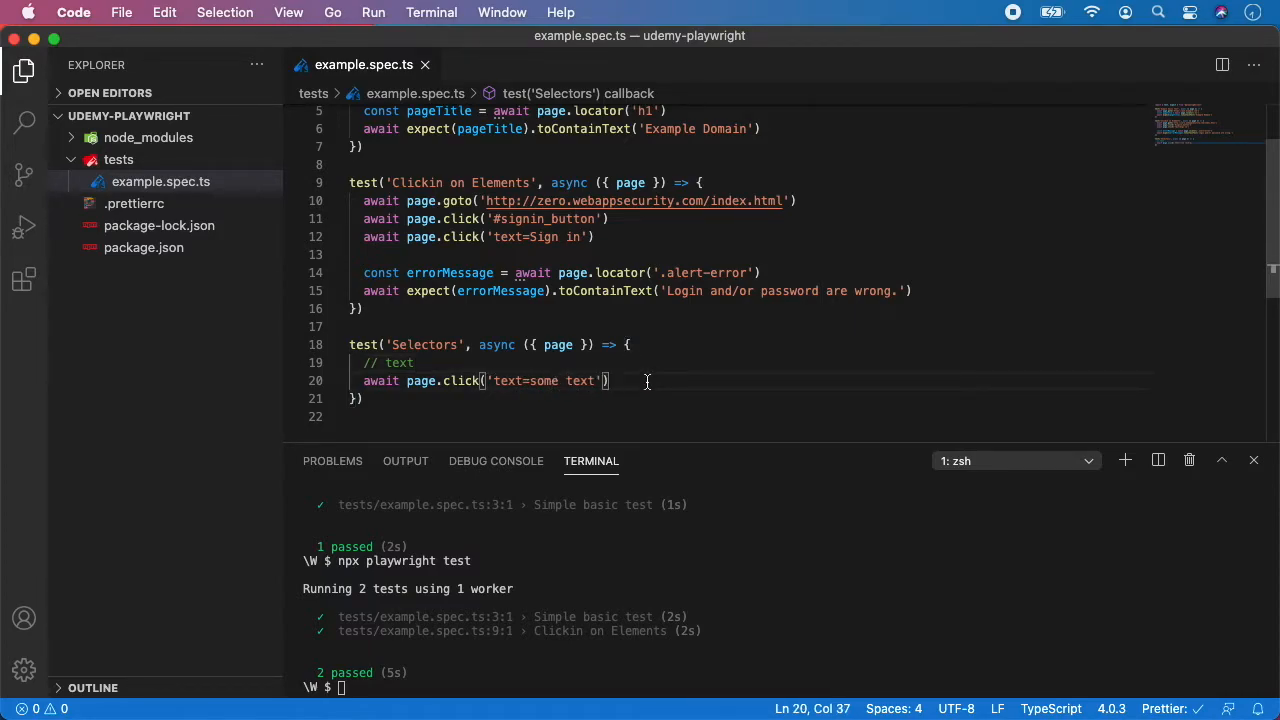
Step: Add a '// Css Selectors' comment followed by await page.click('button'), then save
{"action": "key", "text": "Enter"}
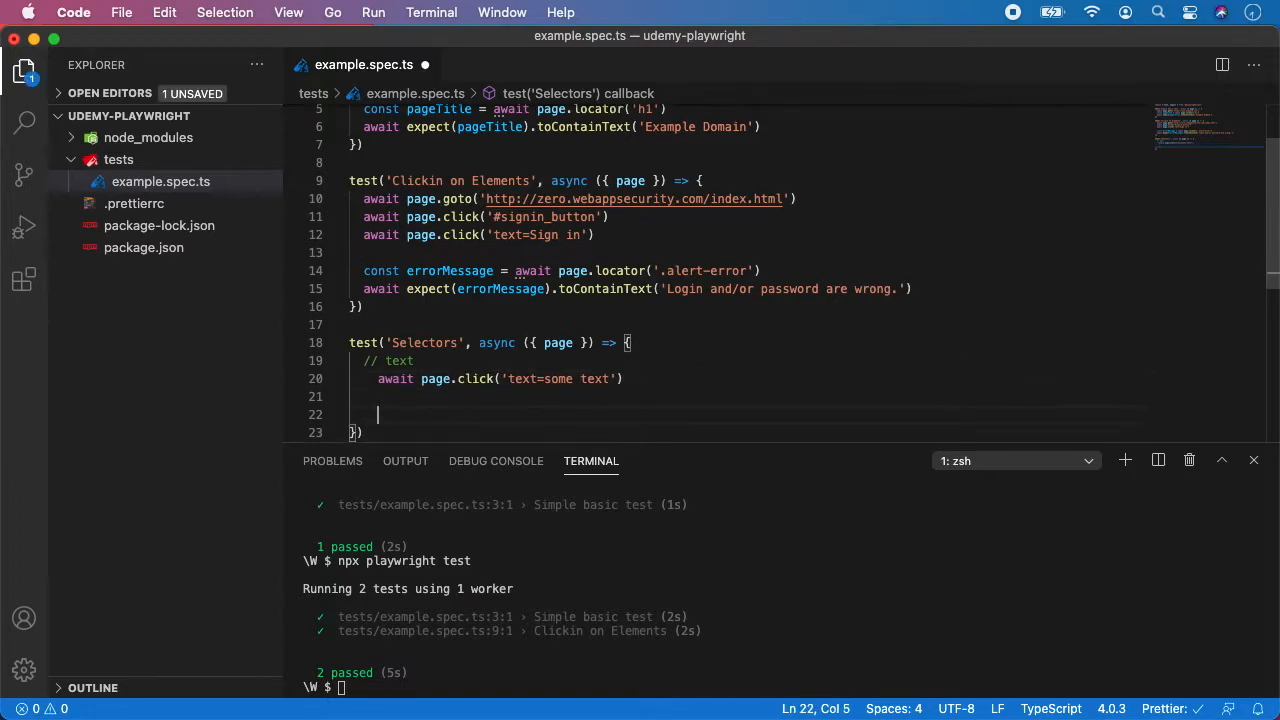
{"action": "type", "text": "// C"}
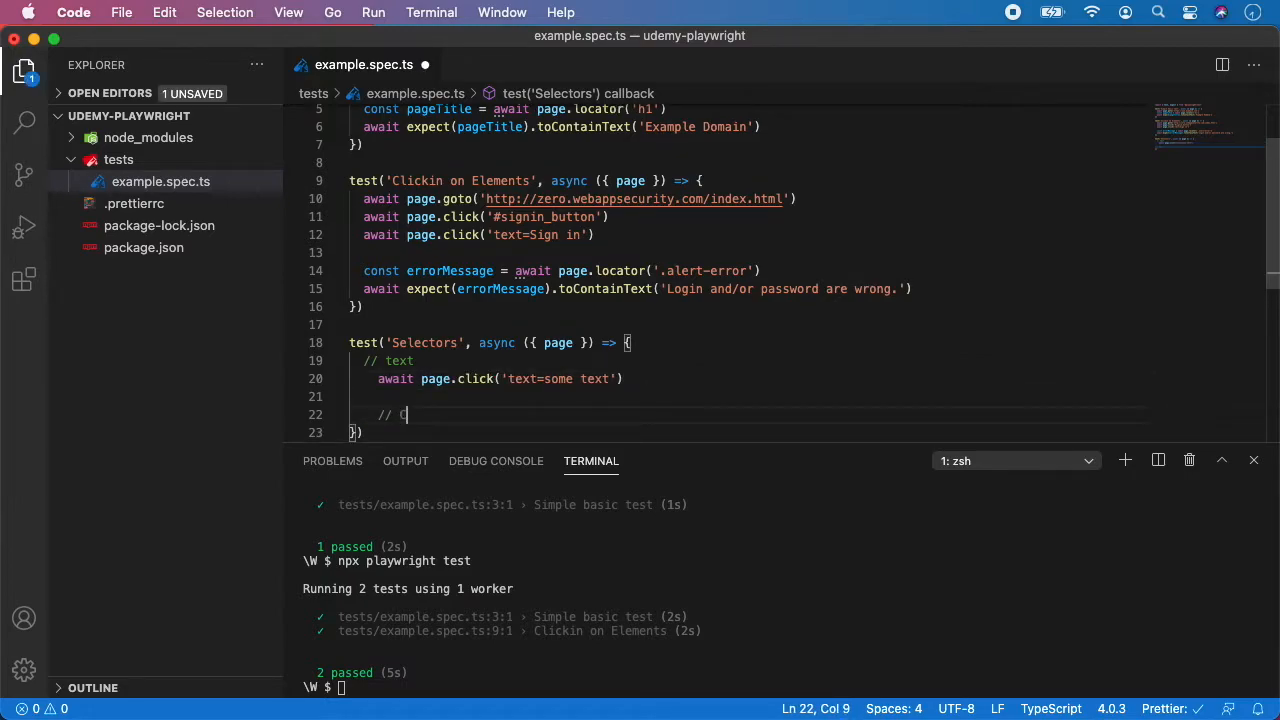
{"action": "type", "text": "ss Se"}
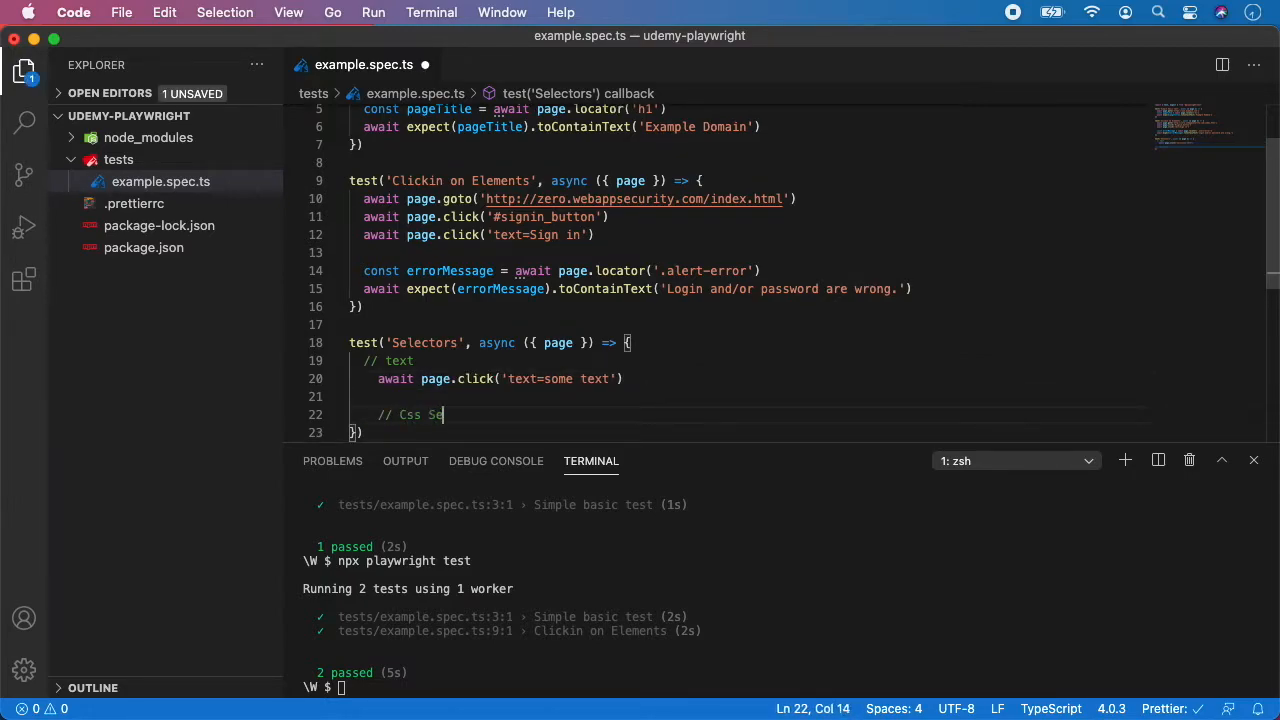
{"action": "type", "text": "lectors"}
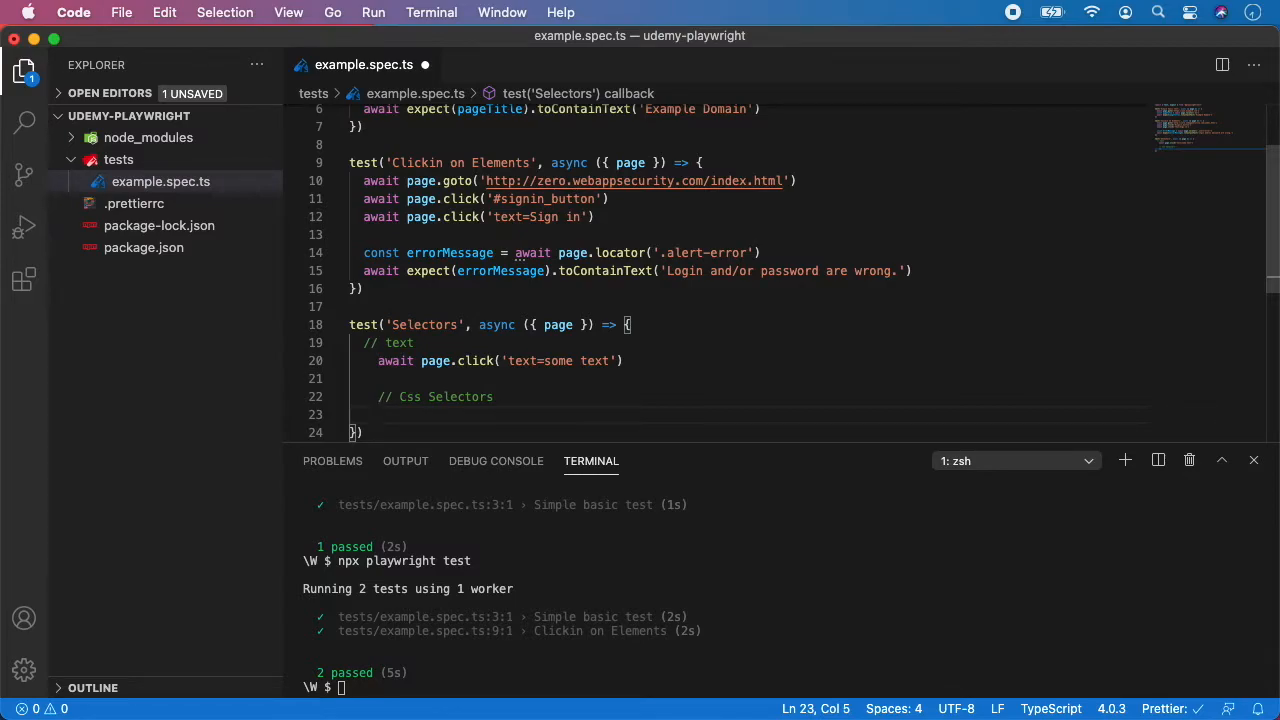
{"action": "type", "text": "await page.click("}
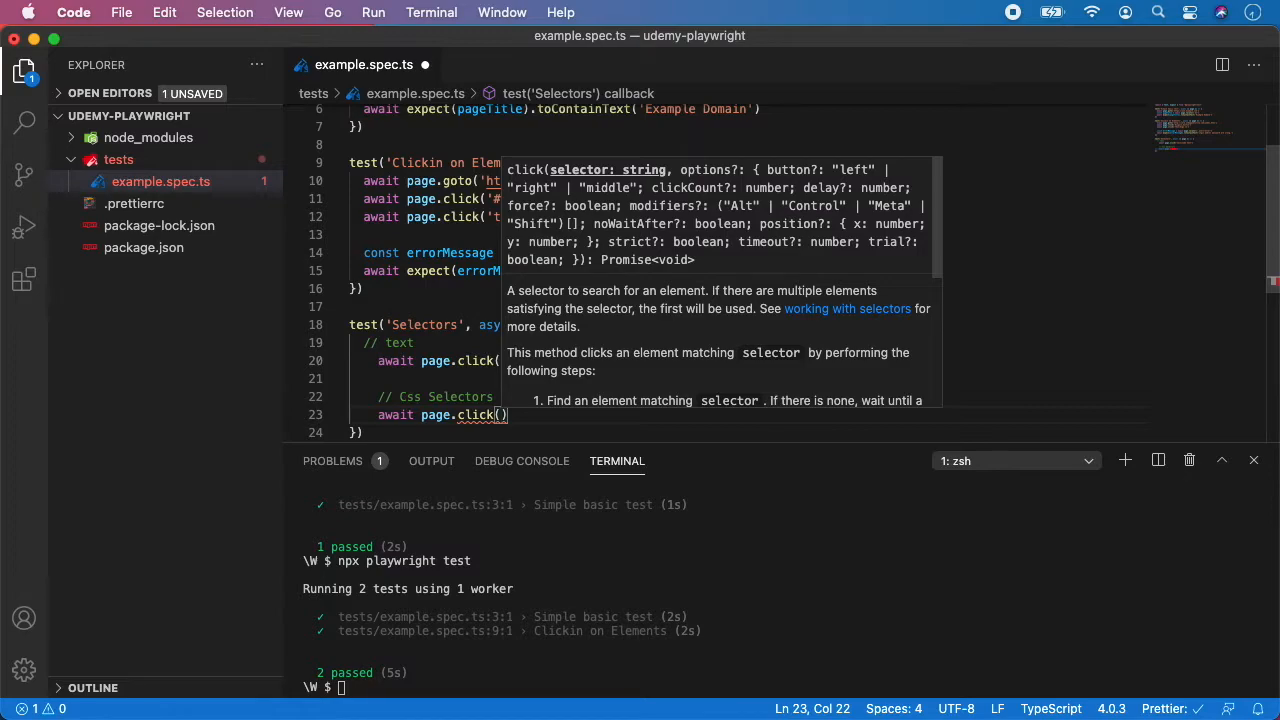
{"action": "type", "text": "\"\""}
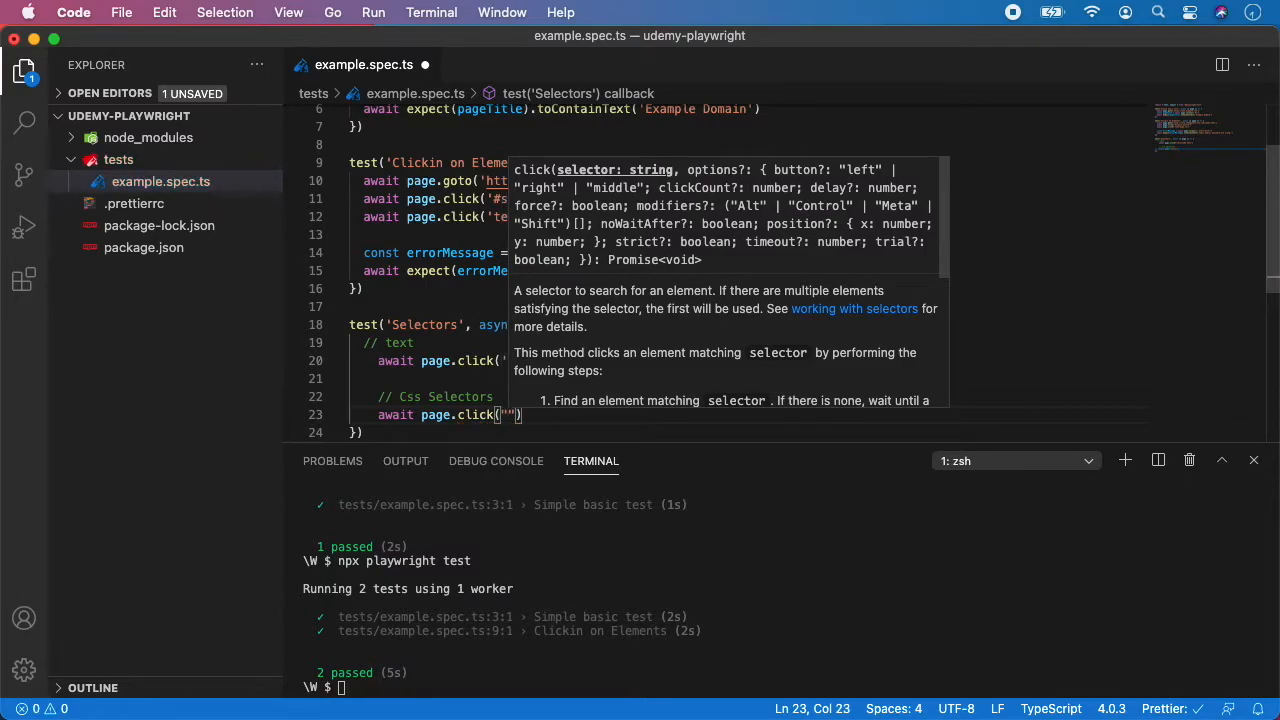
{"action": "type", "text": "button'"}
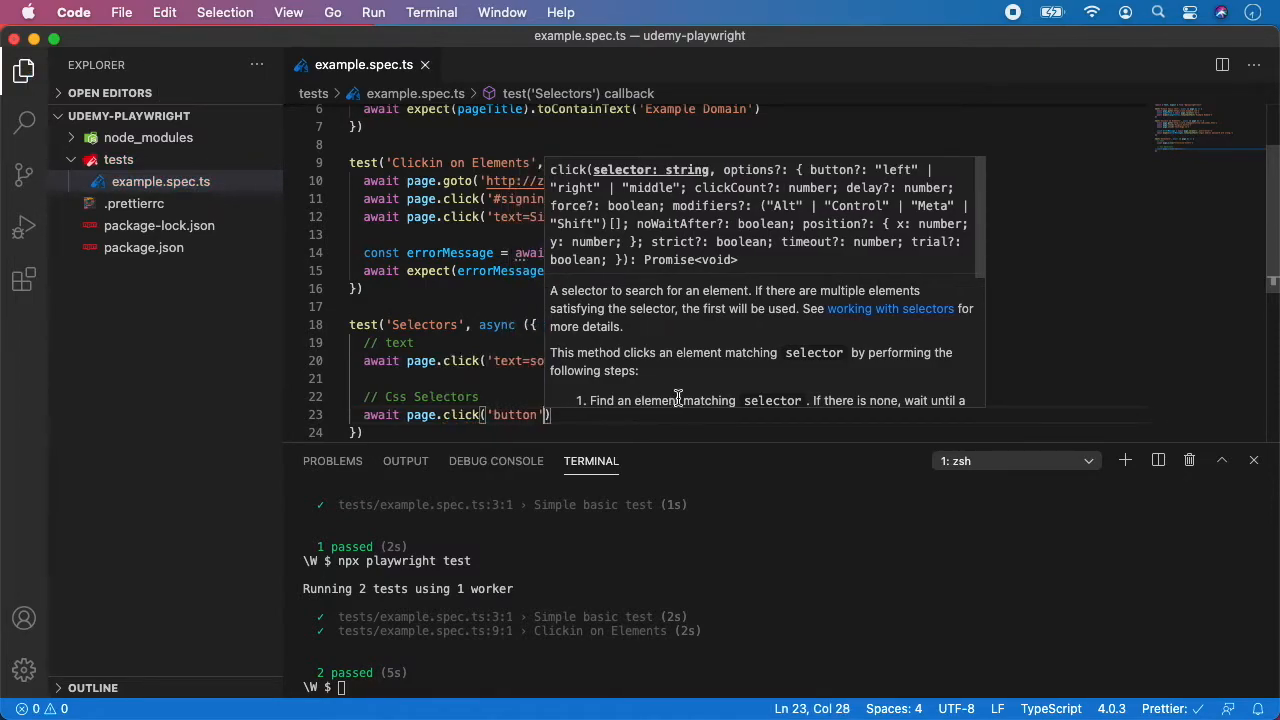
{"action": "left_click", "coordinate": [583, 396]}
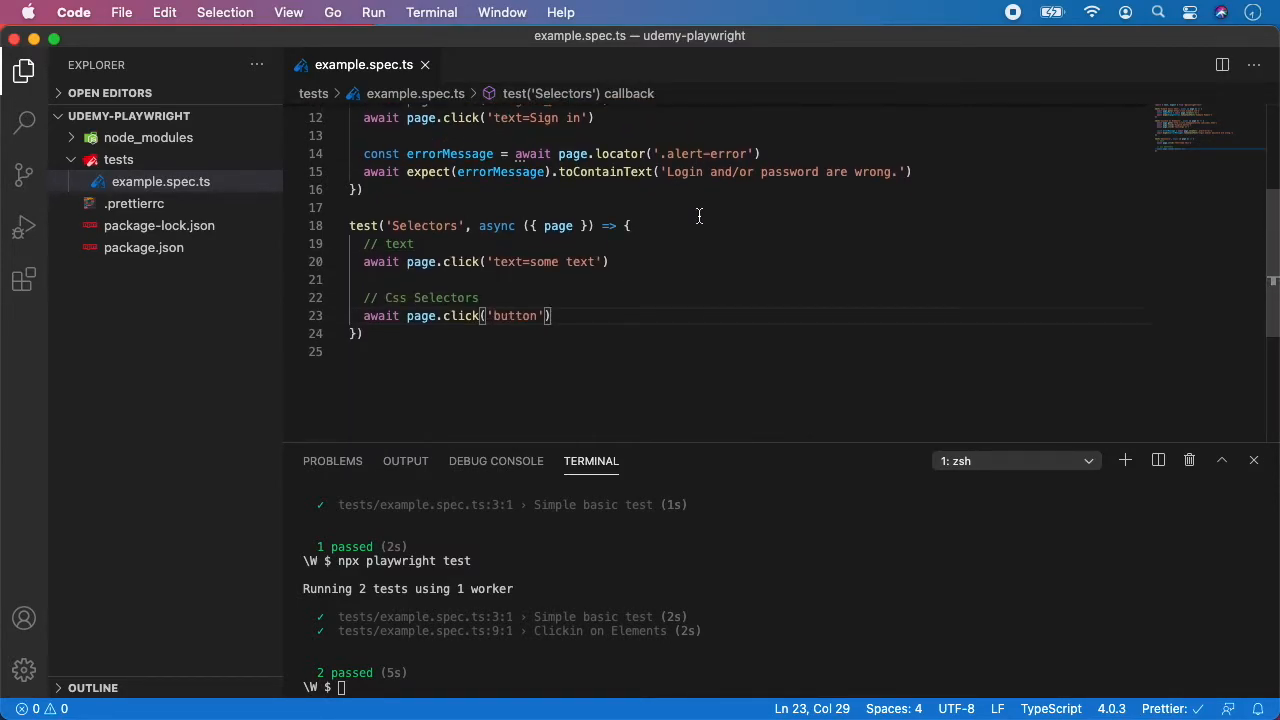
Step: Add await page.click('#id') and await page.click('.class') on new lines, then save
{"action": "key", "text": "Enter"}
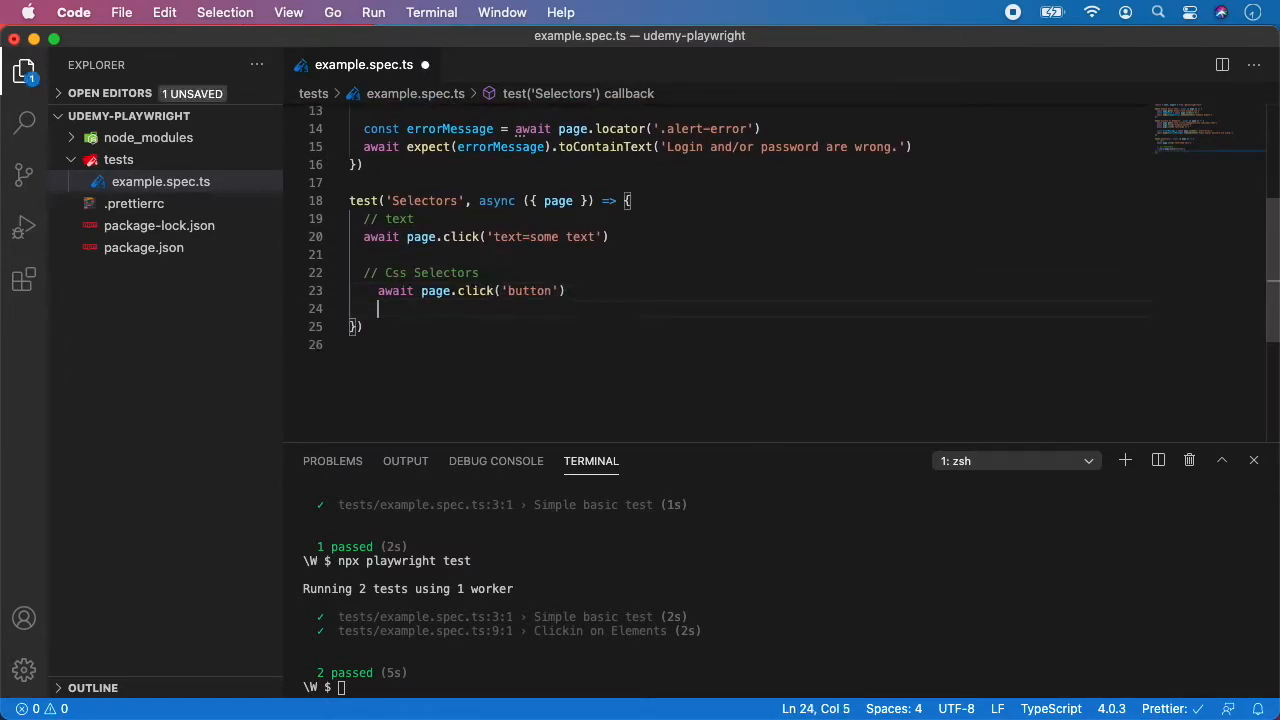
{"action": "type", "text": "await page"}
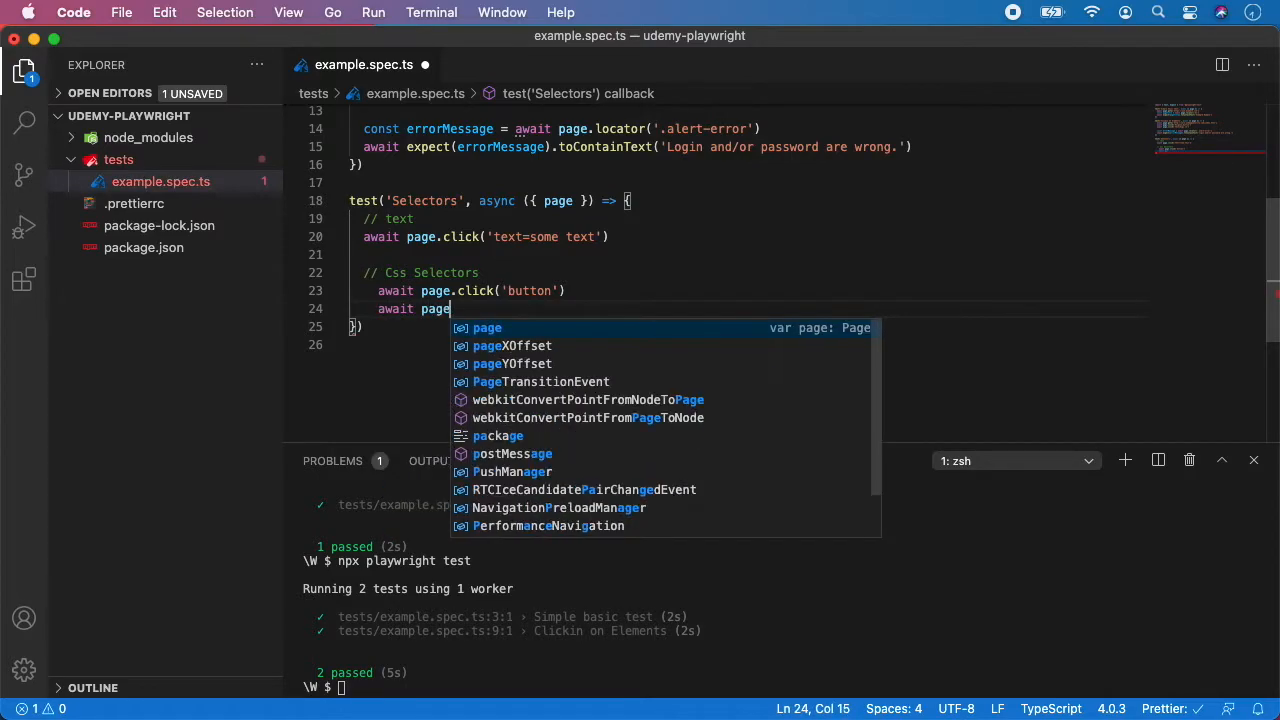
{"action": "type", "text": ".click('#id"}
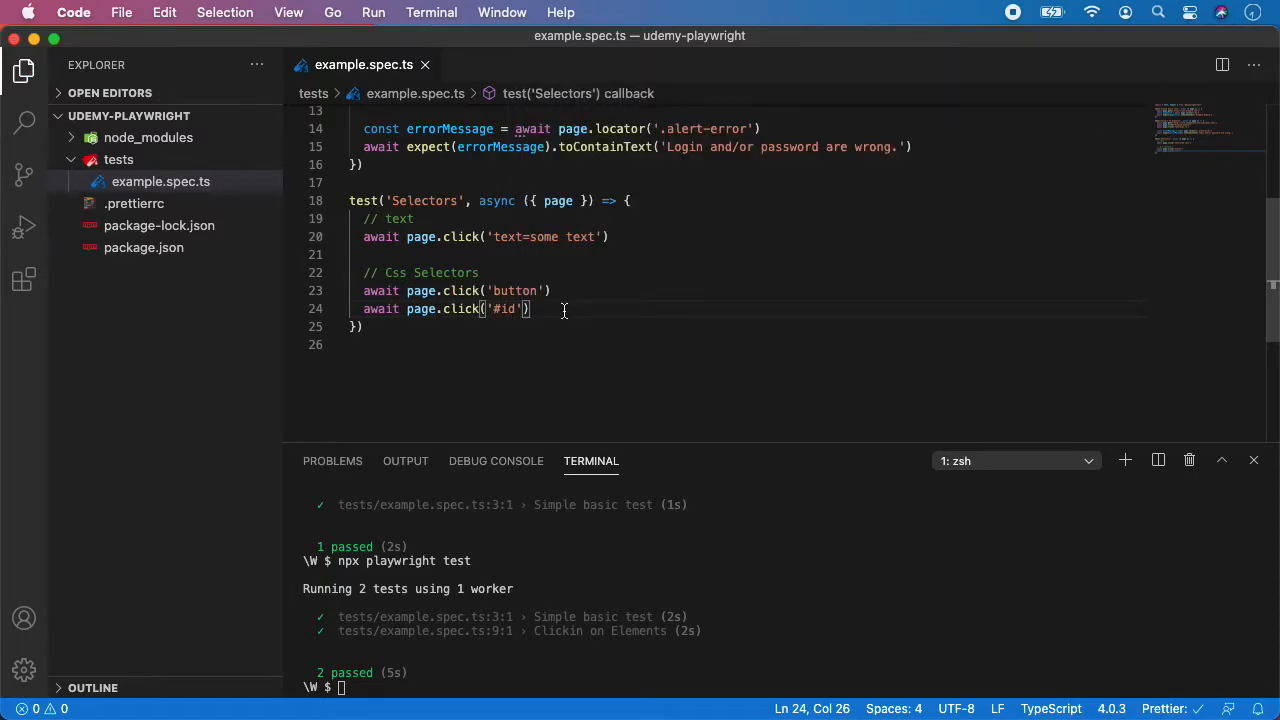
{"action": "type", "text": "await page"}
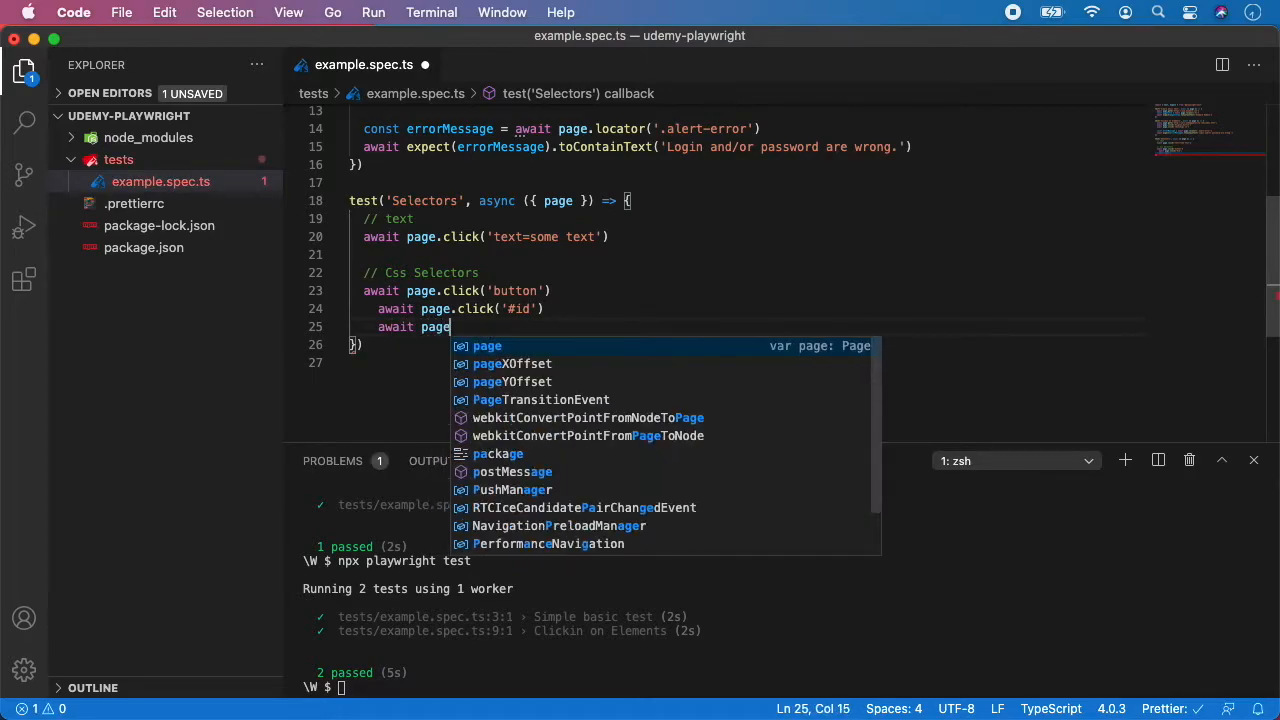
{"action": "type", "text": ".click('.class"}
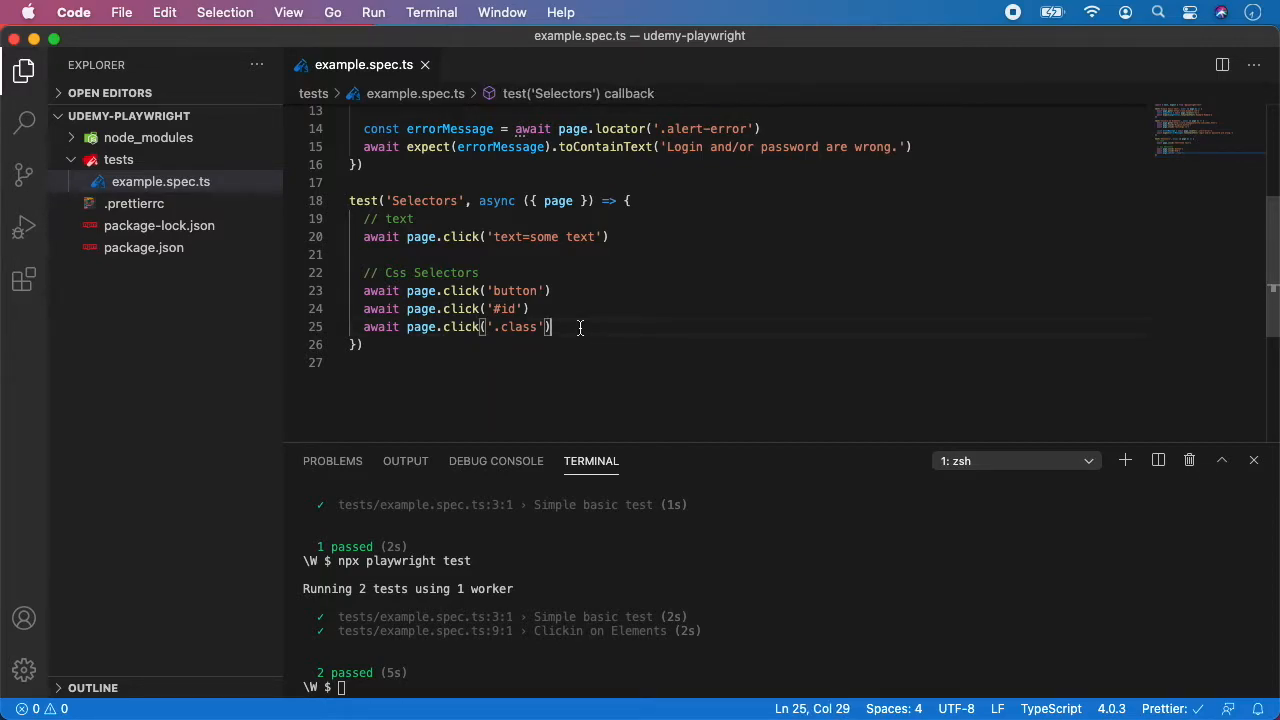
Step: Add a '// Only visible Css Selector' comment on a new line
{"action": "key", "text": "Enter"}
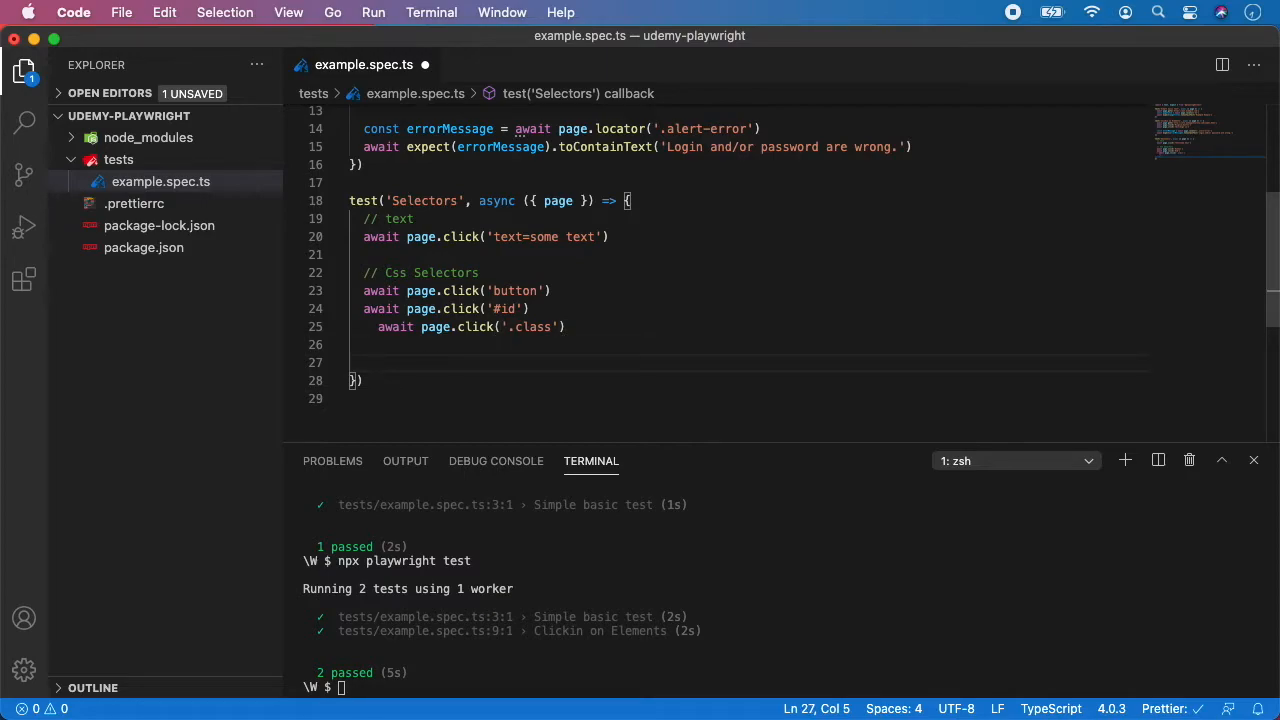
{"action": "type", "text": "//"}
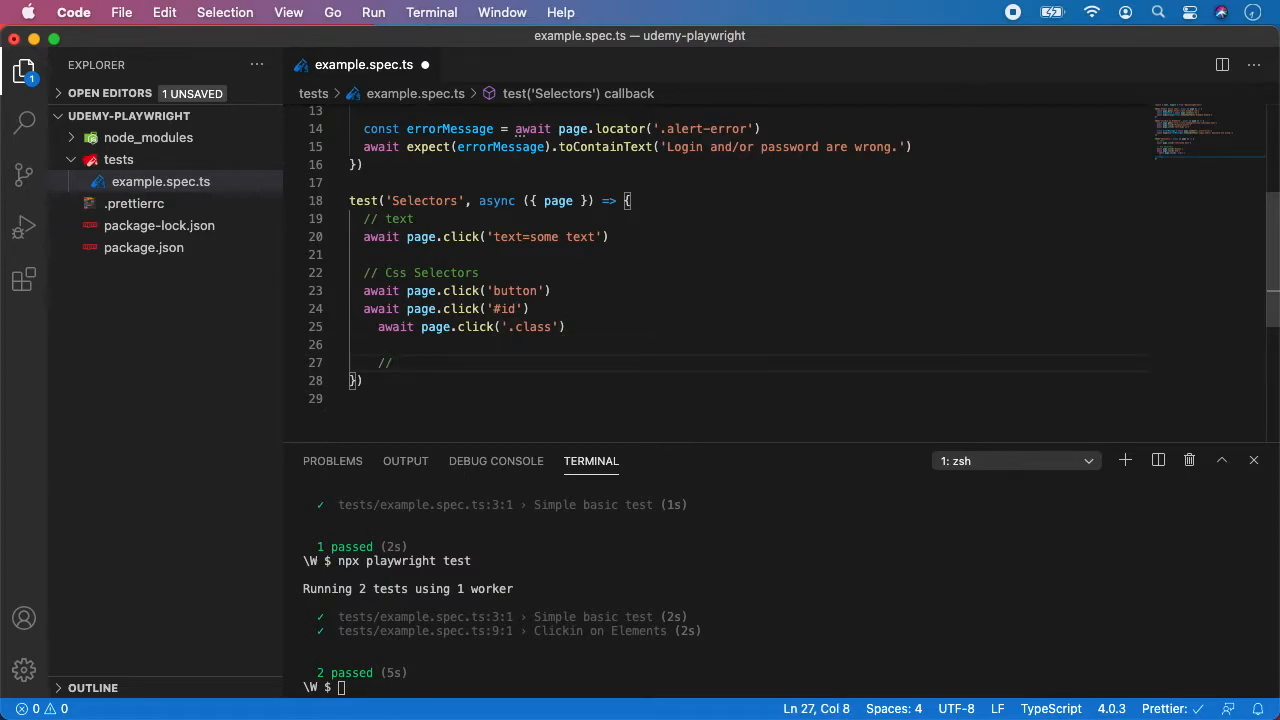
{"action": "type", "text": "Only visible cs"}
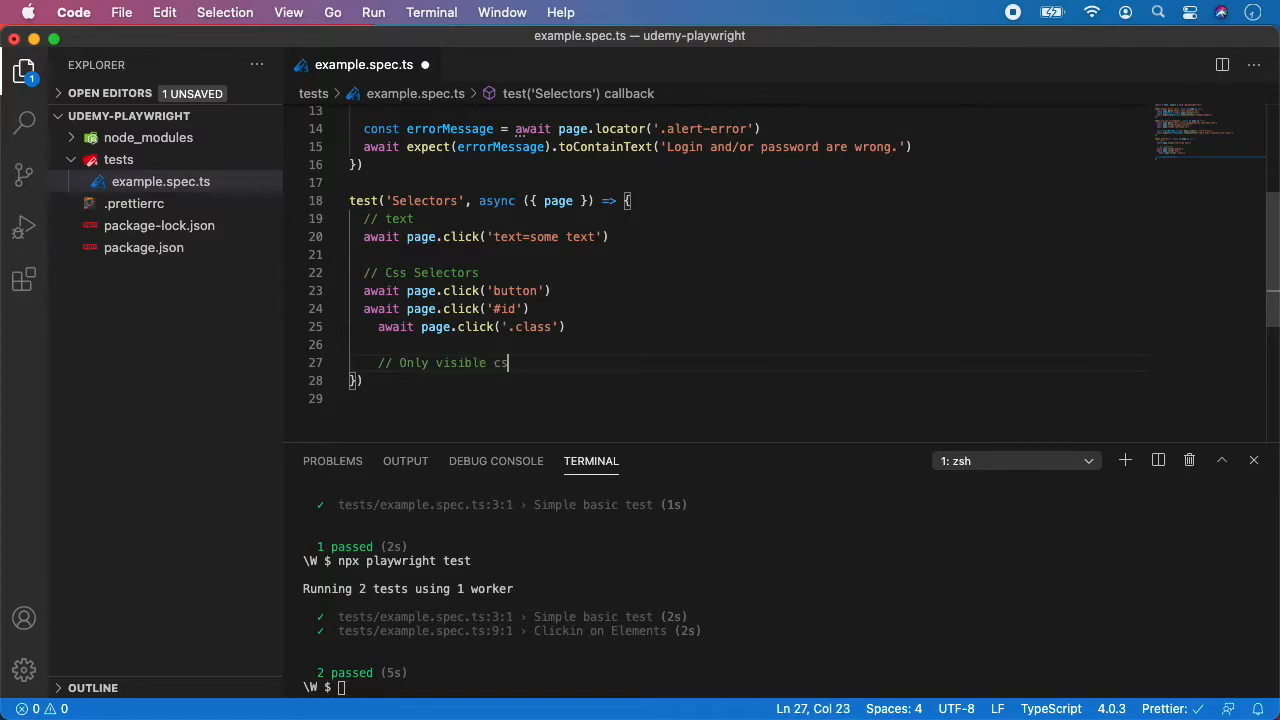
{"action": "key", "text": "Backspace"}
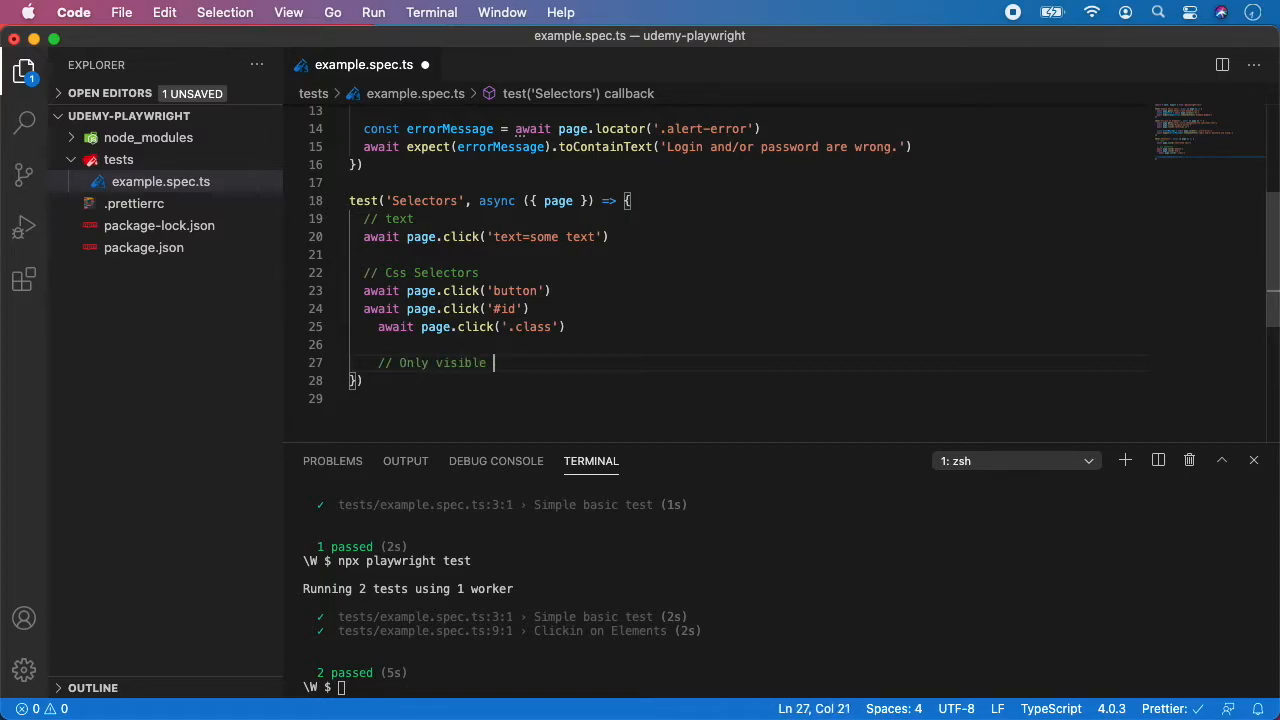
{"action": "type", "text": "Css Selector"}
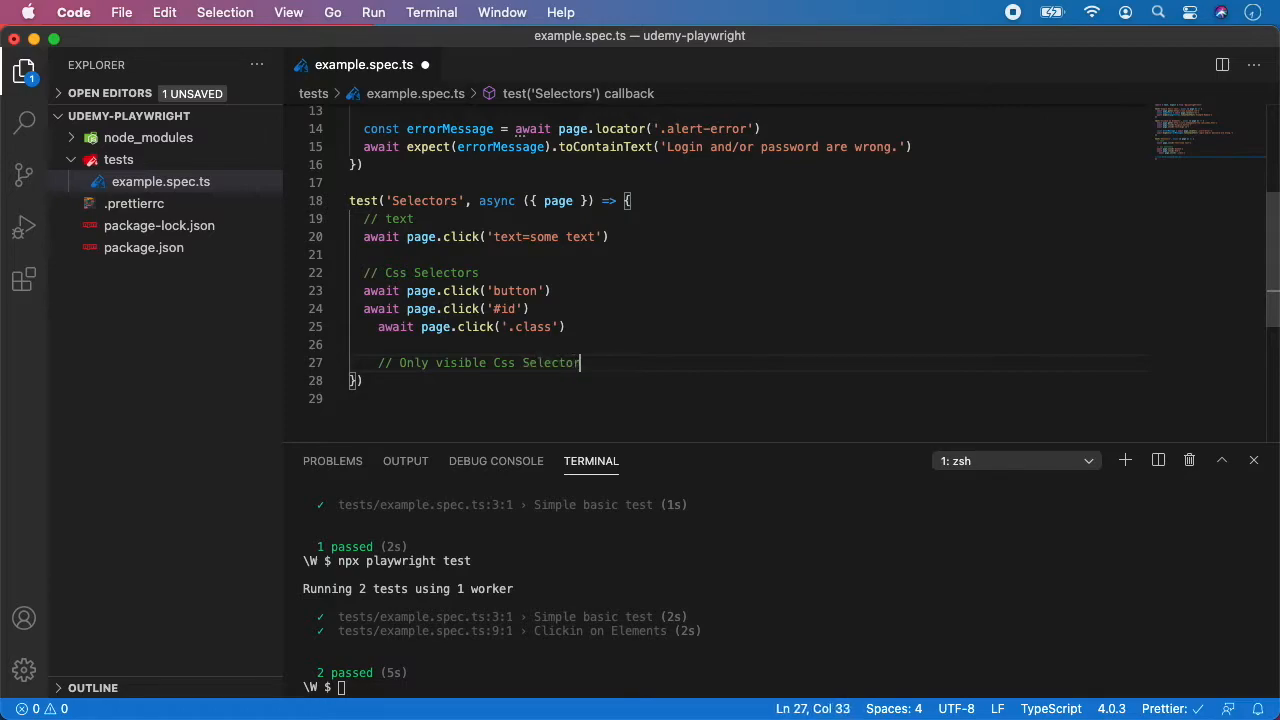
{"action": "key", "text": "Enter"}
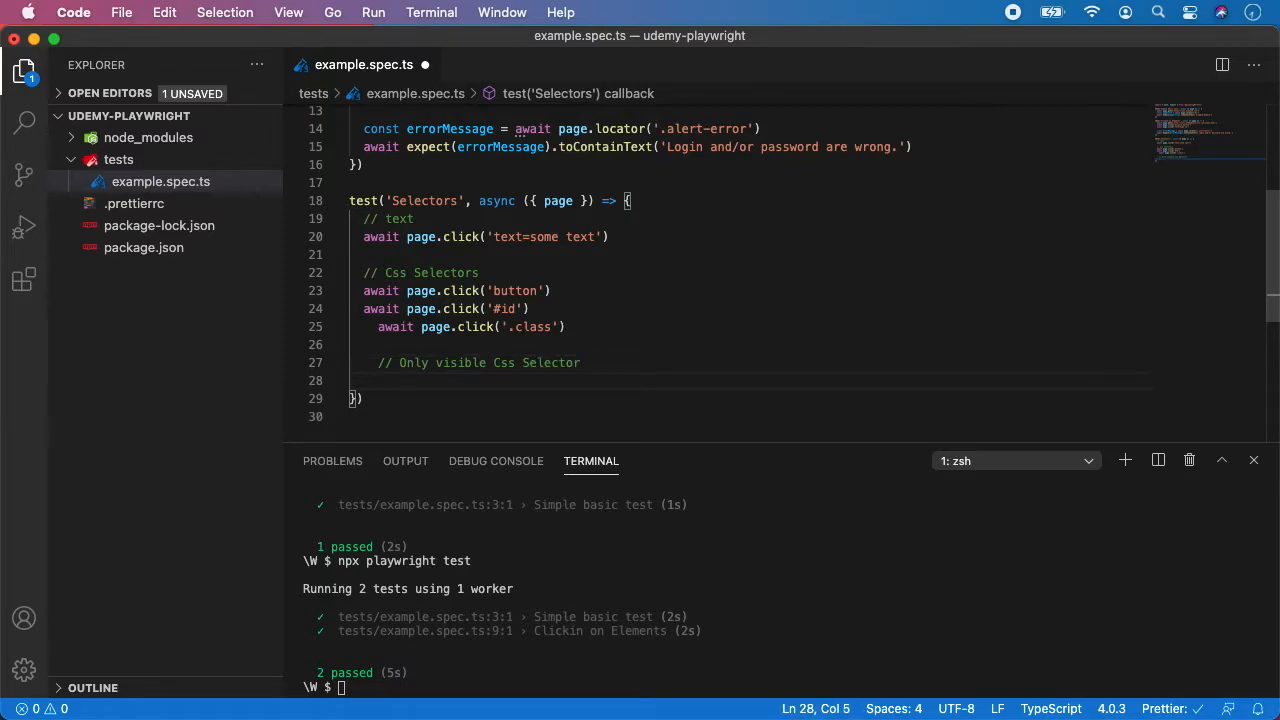
Step: Add await page.click('.submit-button:visible') below the comment and save
{"action": "type", "text": "await page"}
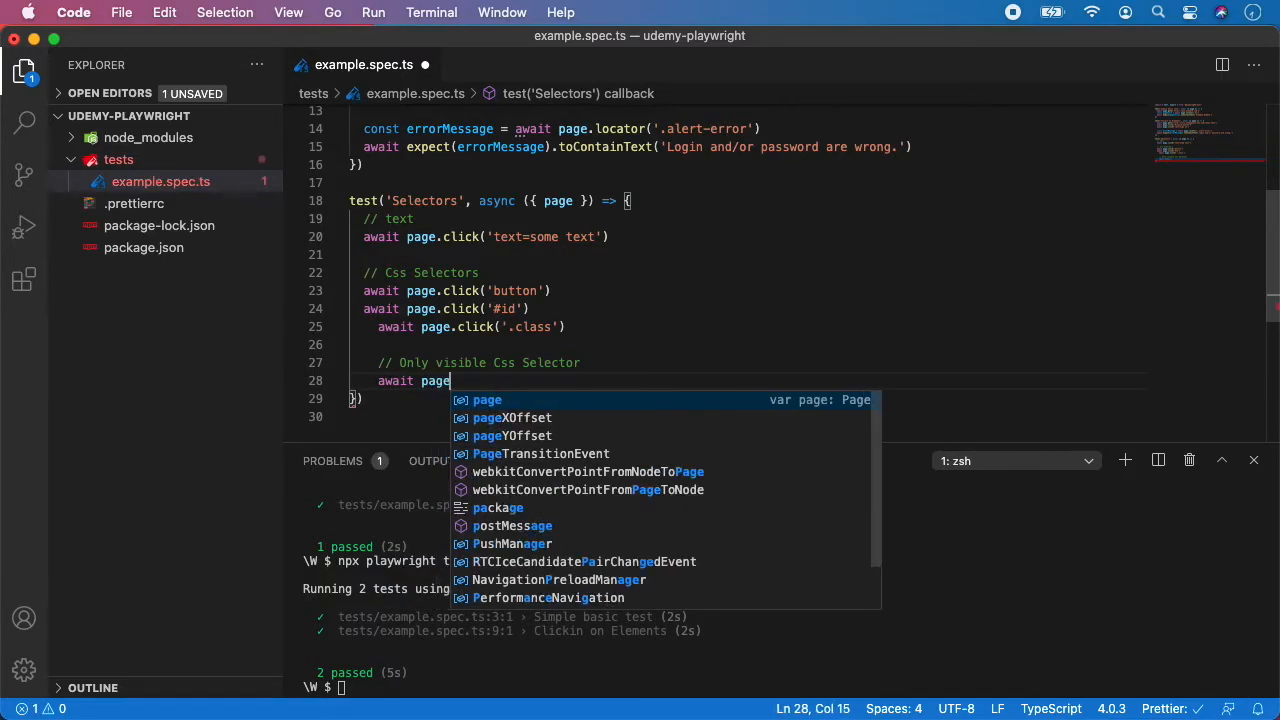
{"action": "type", "text": ".click('."}
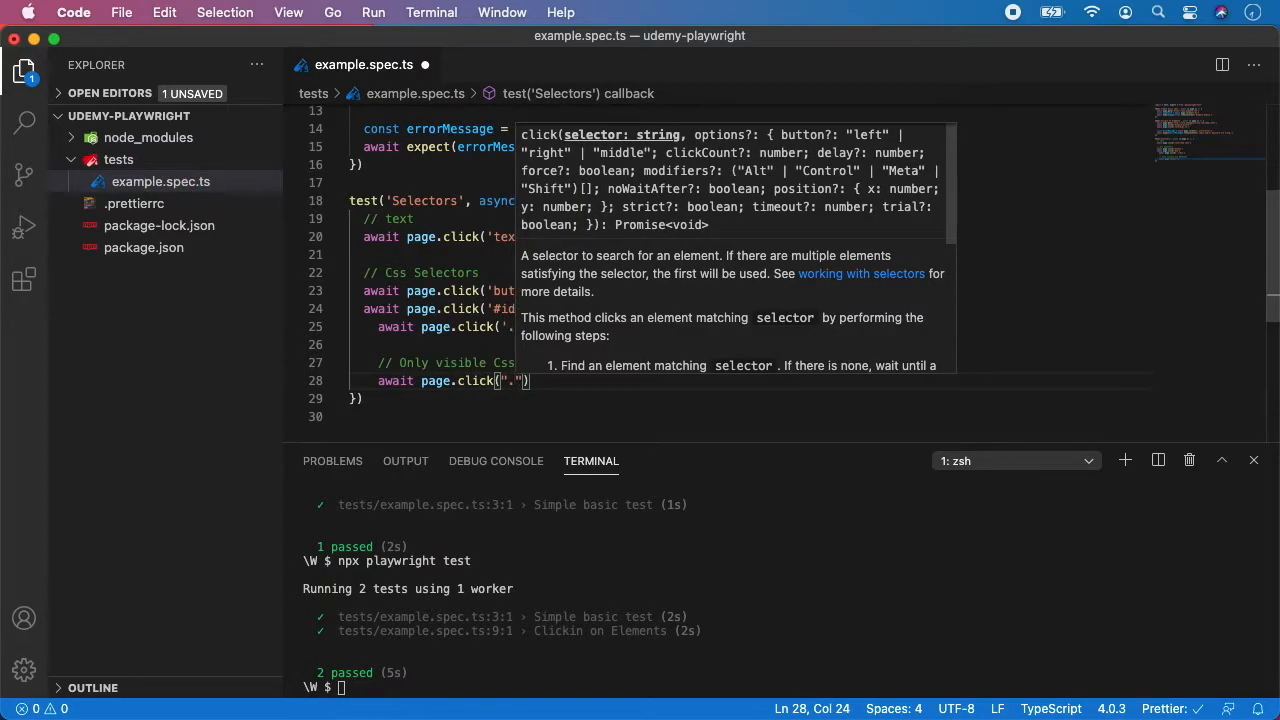
{"action": "type", "text": ".submit-button"}
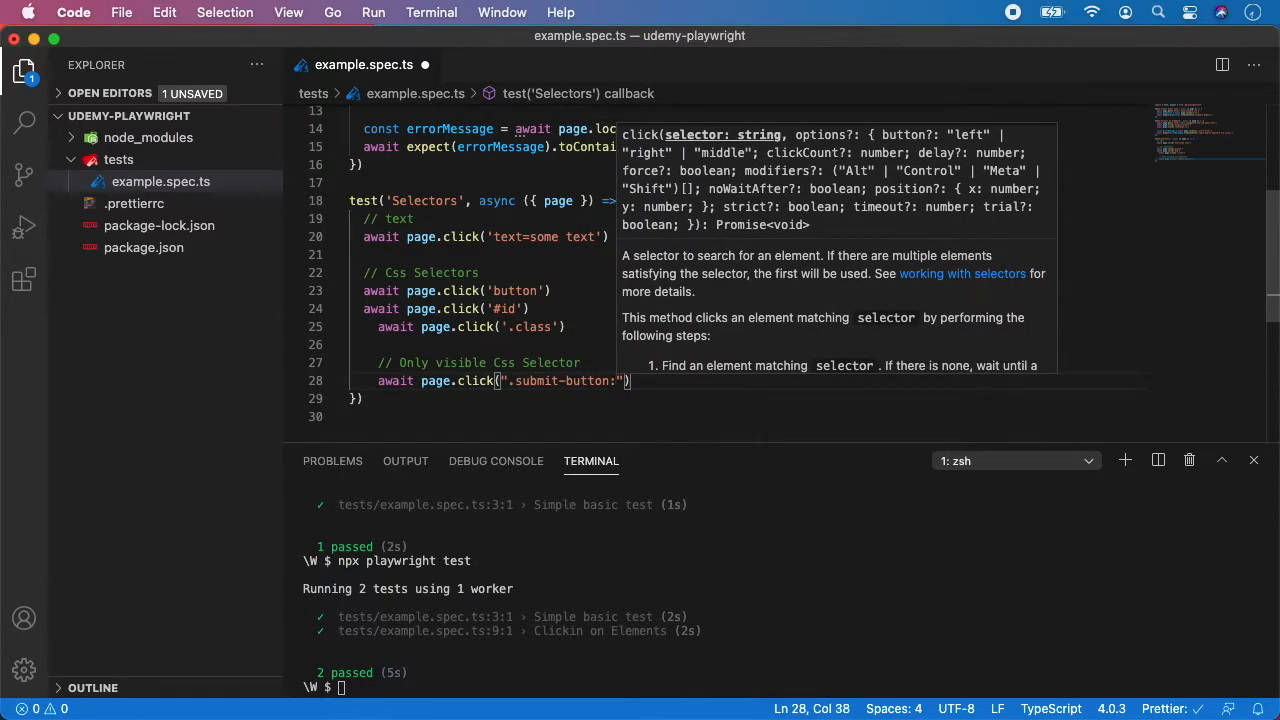
{"action": "type", "text": ":visible'"}
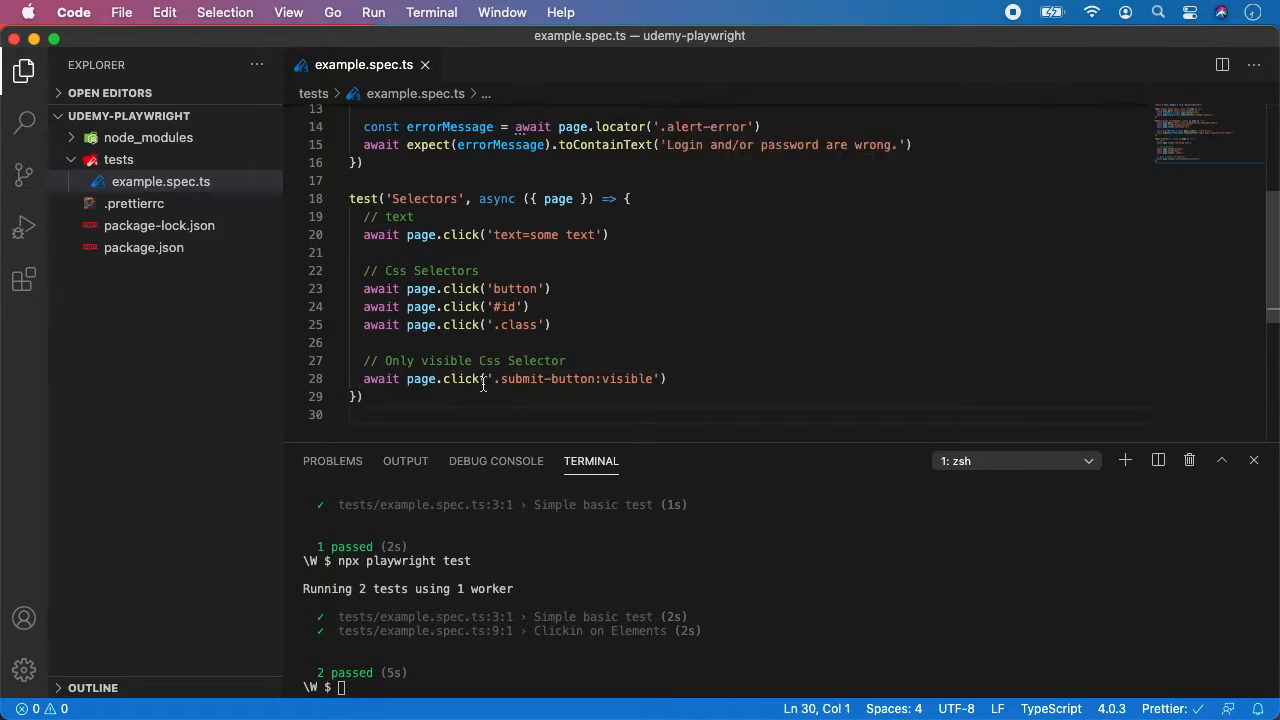
{"action": "mouse_move", "coordinate": [560, 378]}
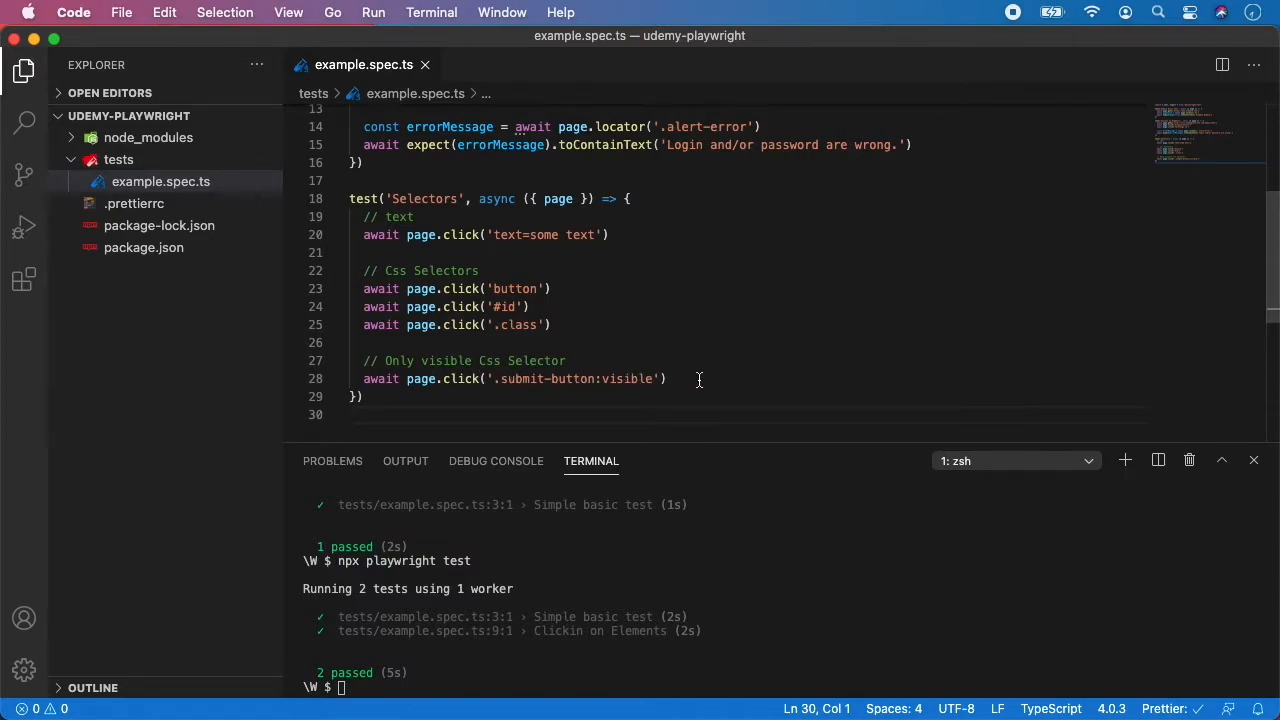
{"action": "key", "text": "Enter"}
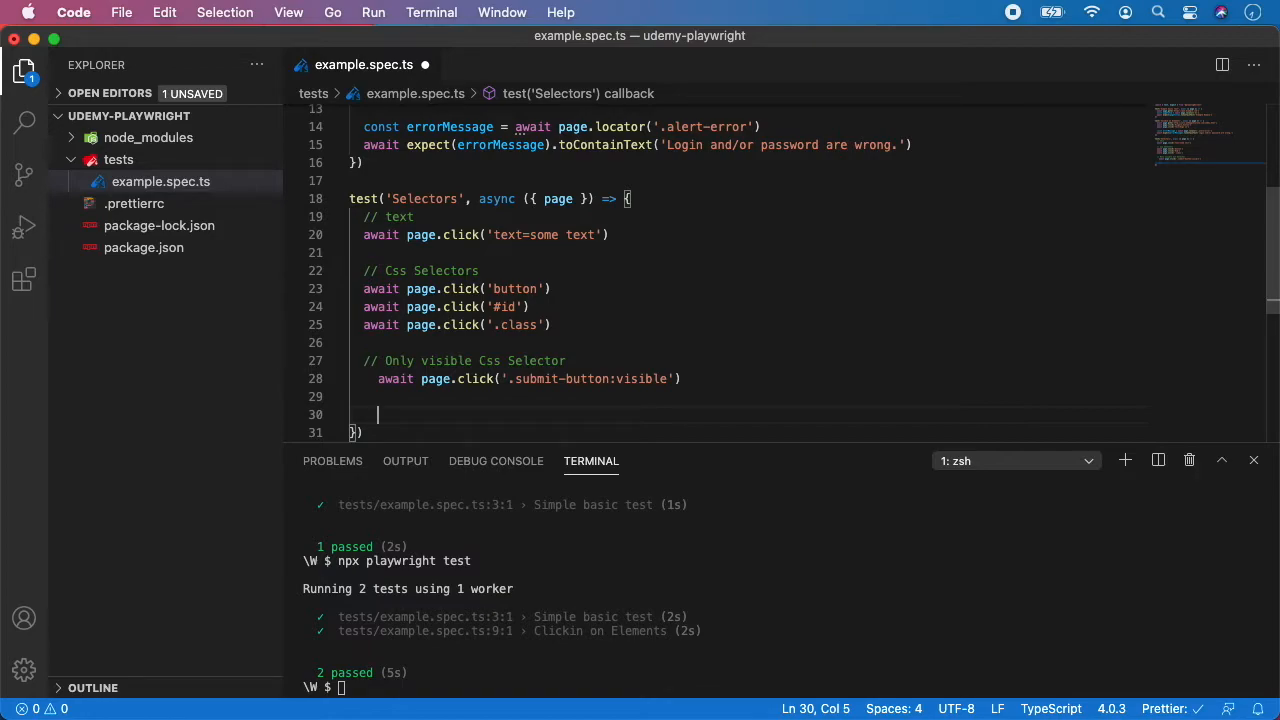
Step: Add a '// Combinations' comment with await page.click('#username .first') and save
{"action": "type", "text": "//"}
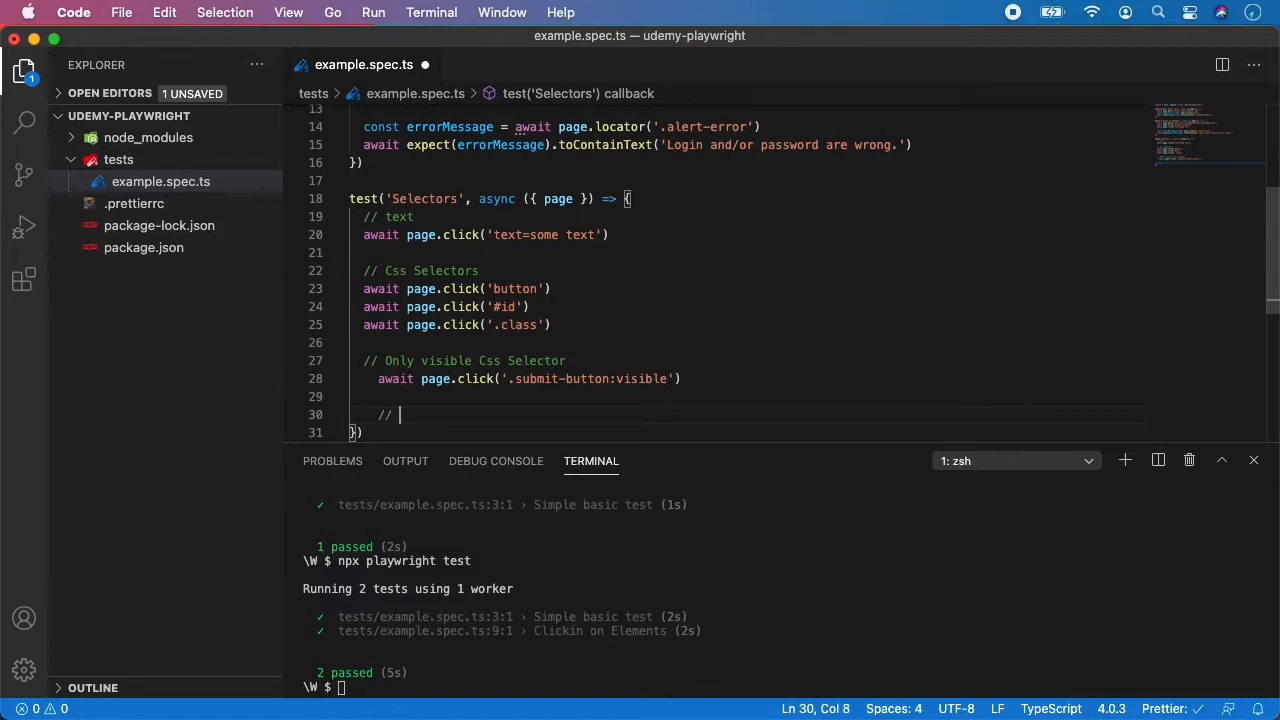
{"action": "type", "text": "Combinations"}
{"action": "type", "text": "await page."}
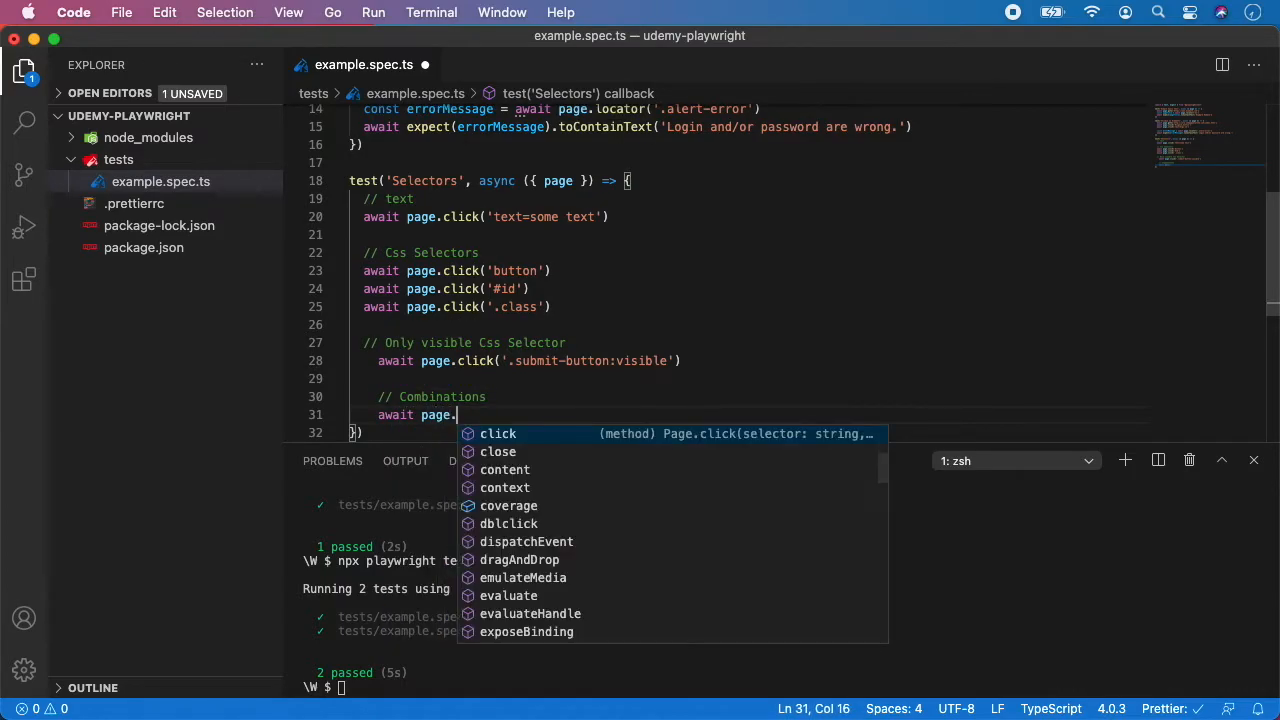
{"action": "left_click", "coordinate": [498, 433]}
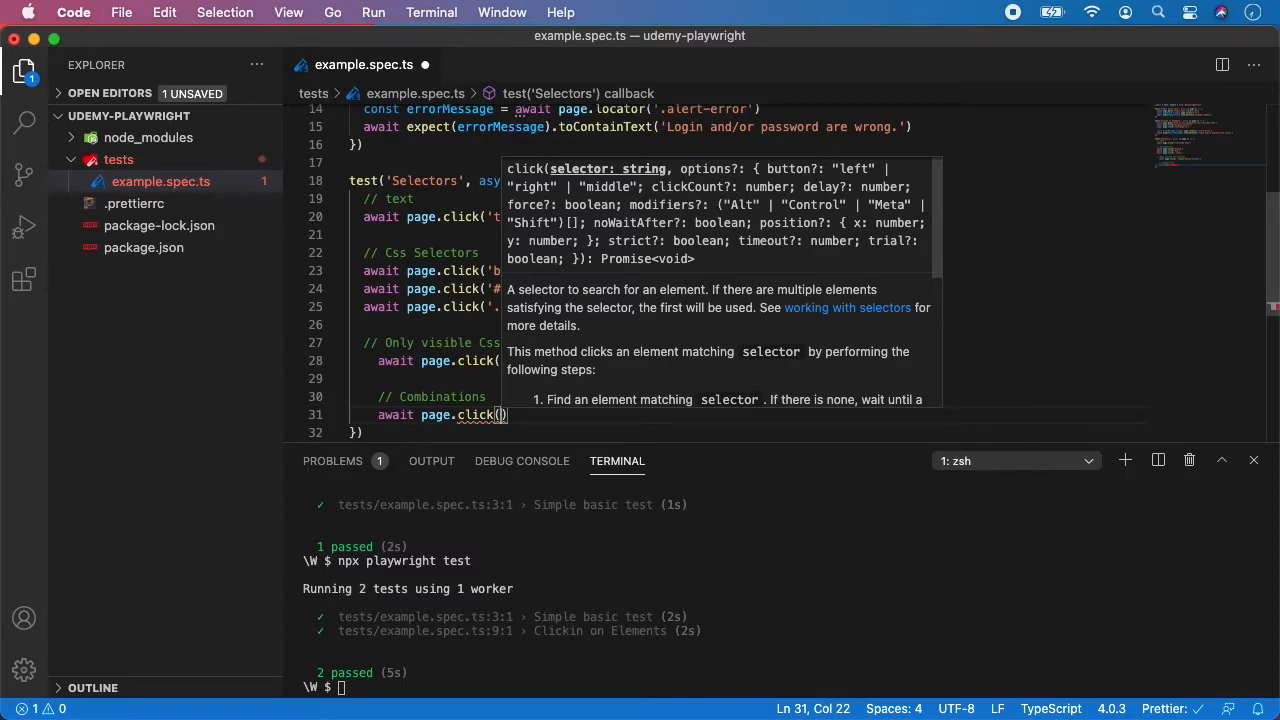
{"action": "type", "text": "\"'\""}
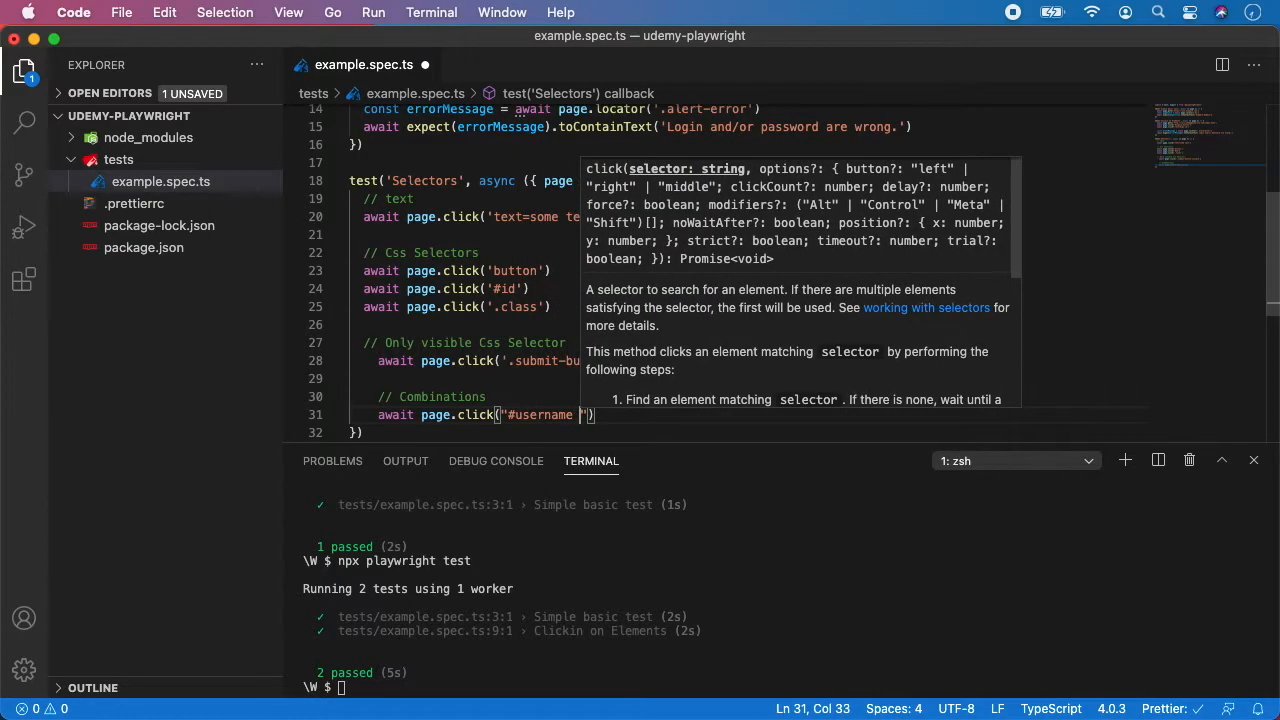
{"action": "type", "text": ".first"}
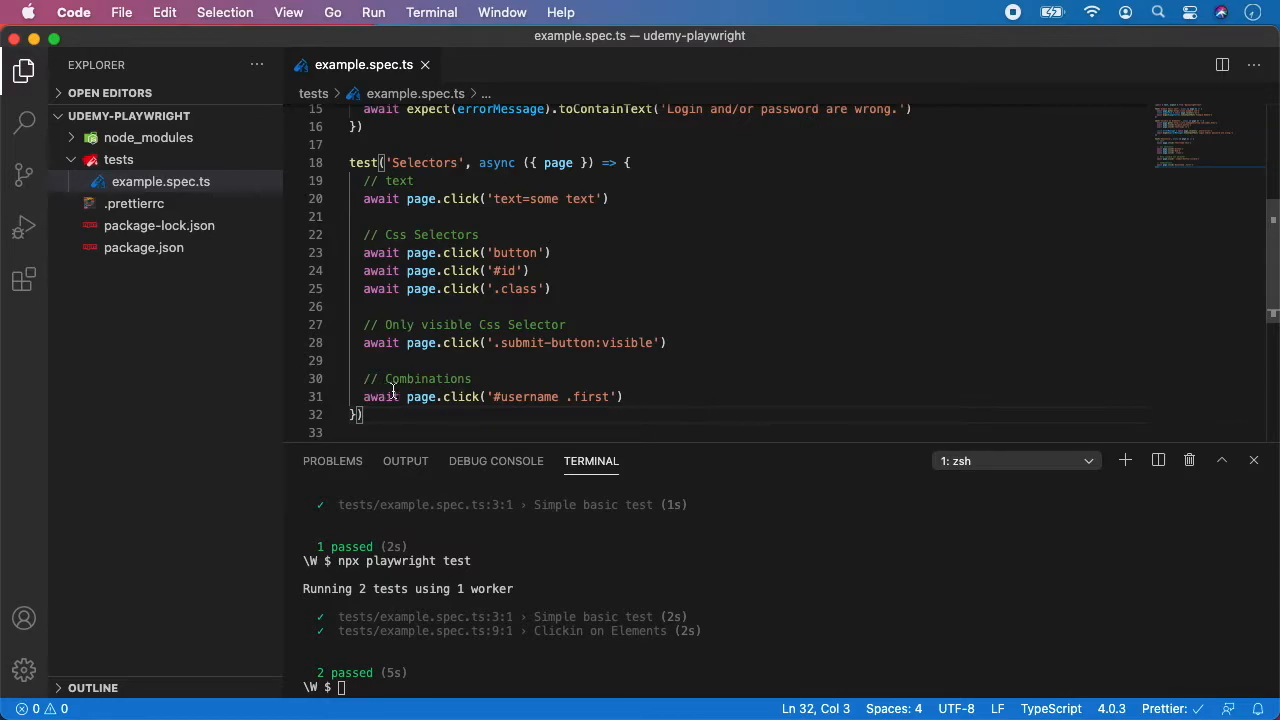
{"action": "left_click", "coordinate": [625, 397]}
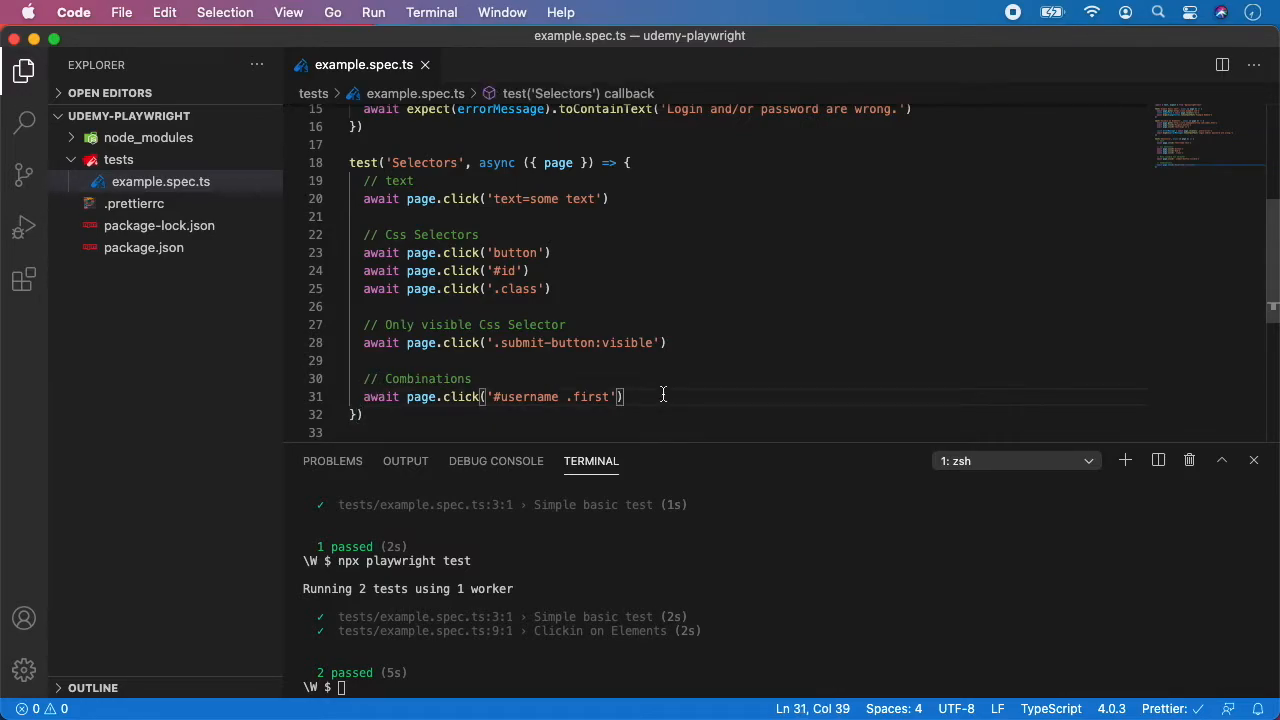
{"action": "key", "text": "Enter"}
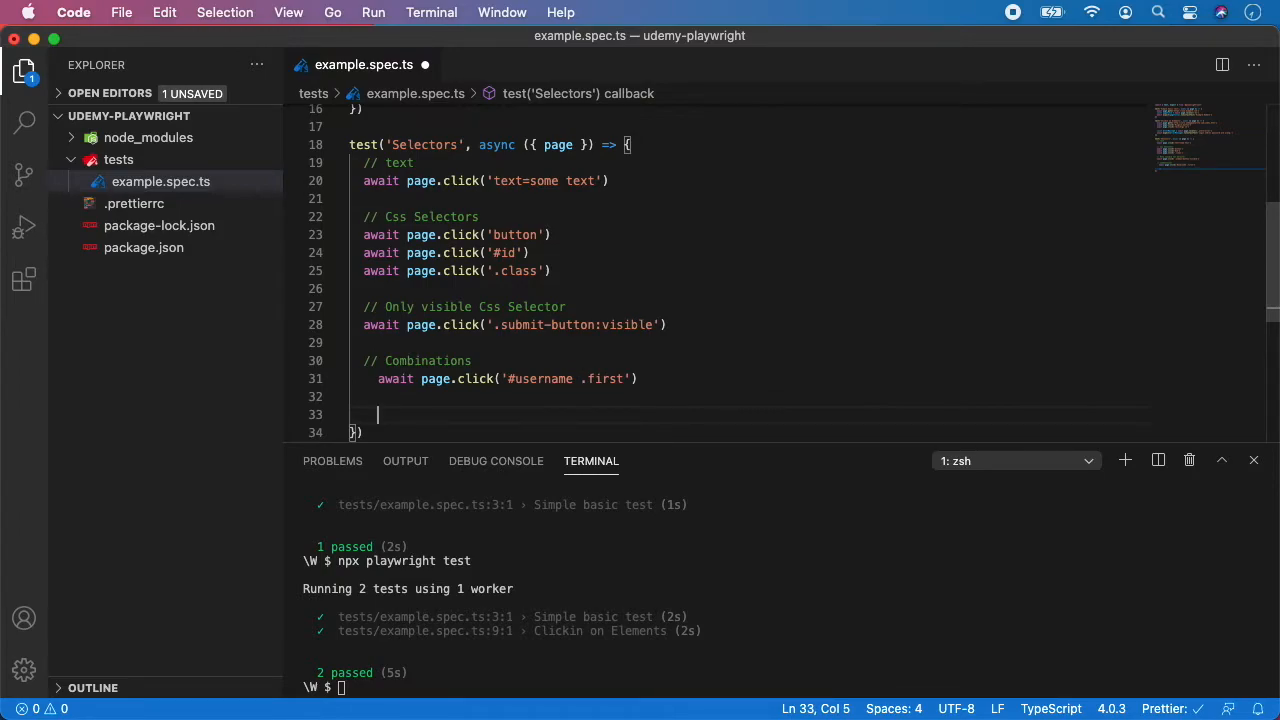
Step: Add a '// XPath' comment with await page.click('//button') and save
{"action": "type", "text": "//"}
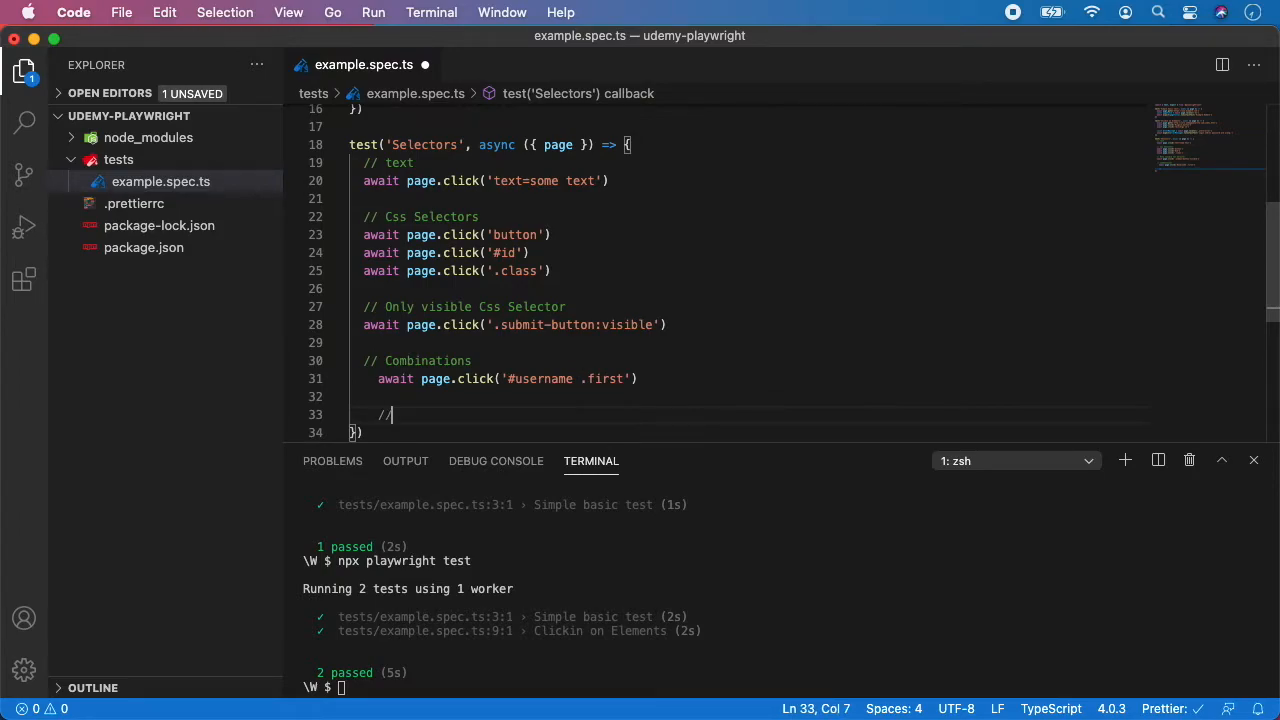
{"action": "type", "text": "XPath"}
{"action": "type", "text": "await pa"}
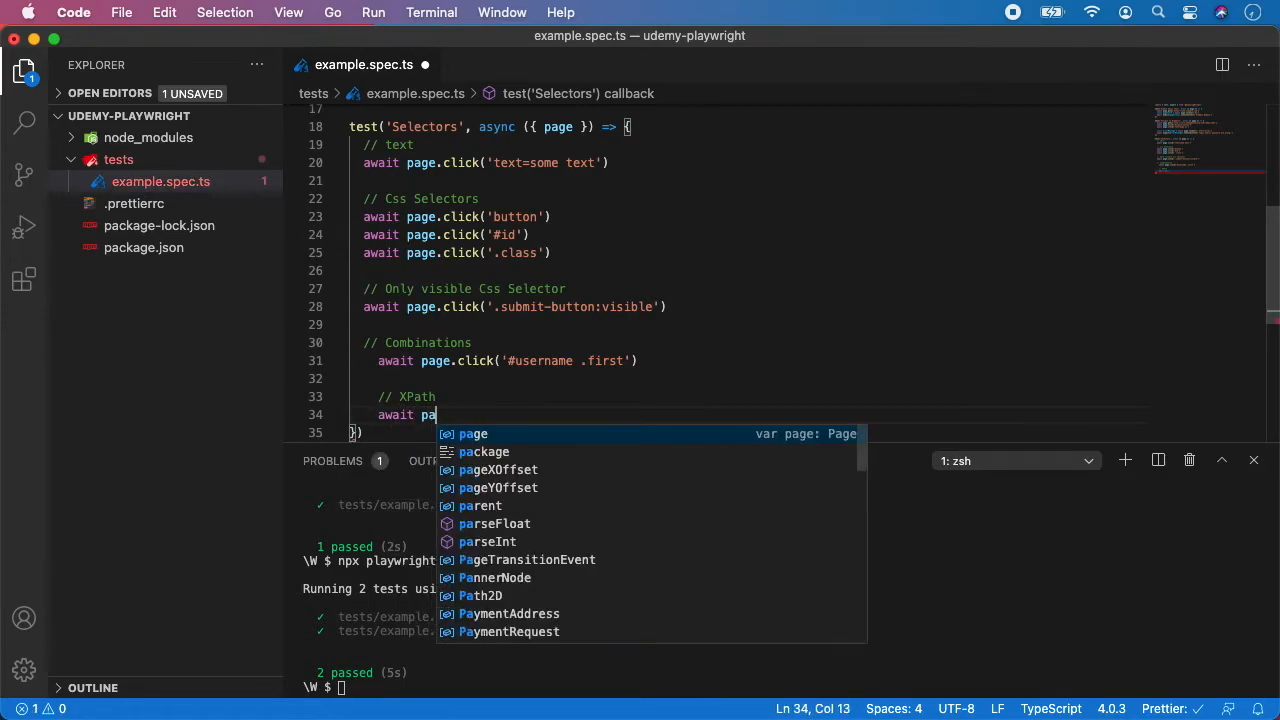
{"action": "type", "text": "ge.click('//button"}
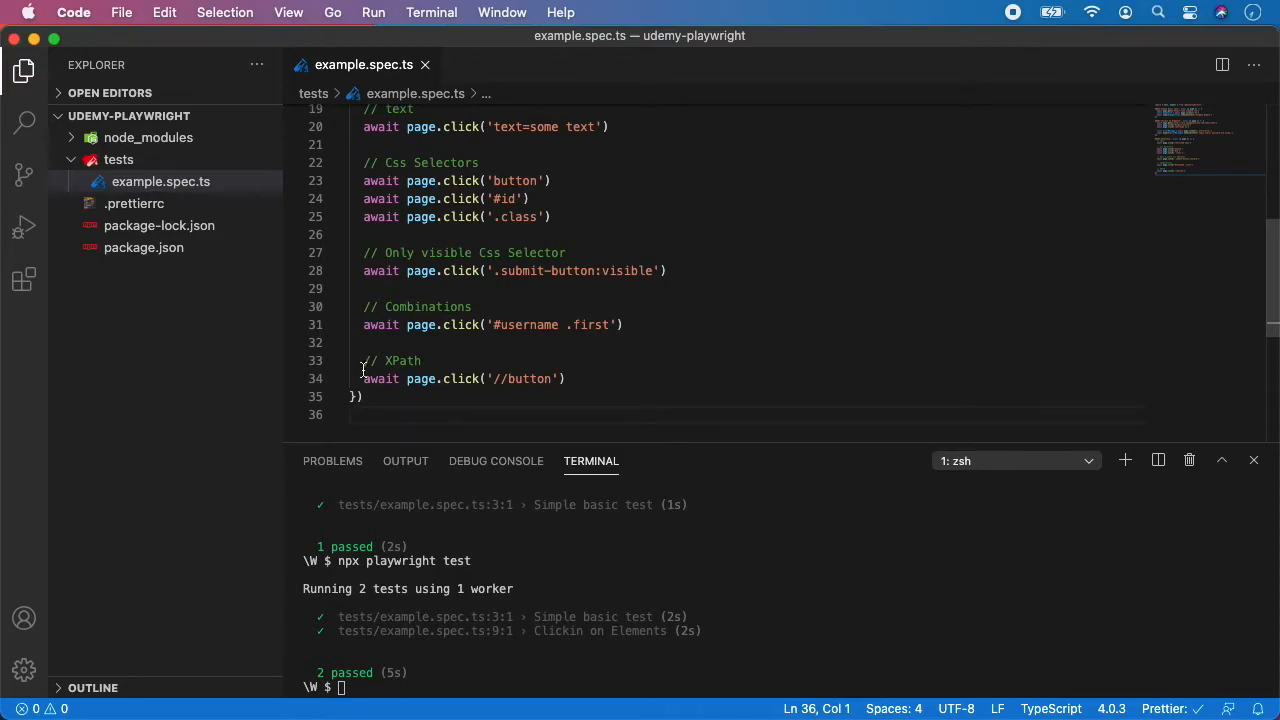
{"action": "mouse_move", "coordinate": [599, 378]}
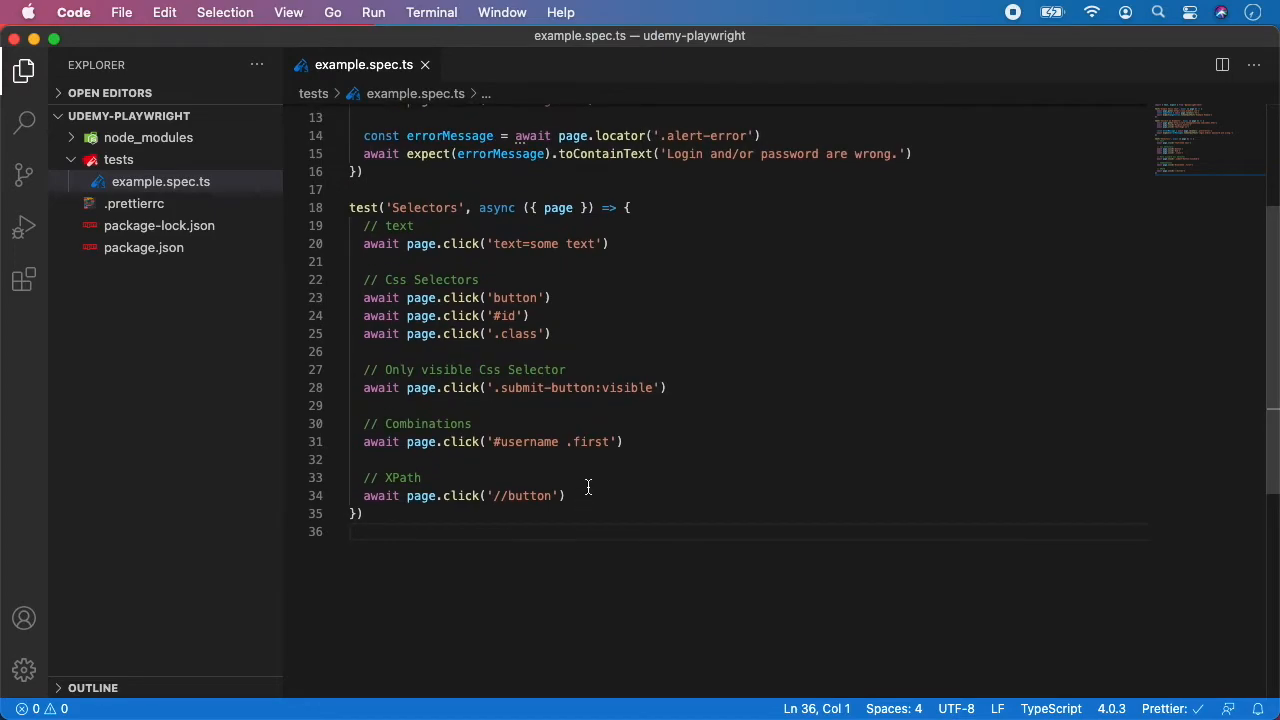
{"action": "mouse_move", "coordinate": [598, 495]}
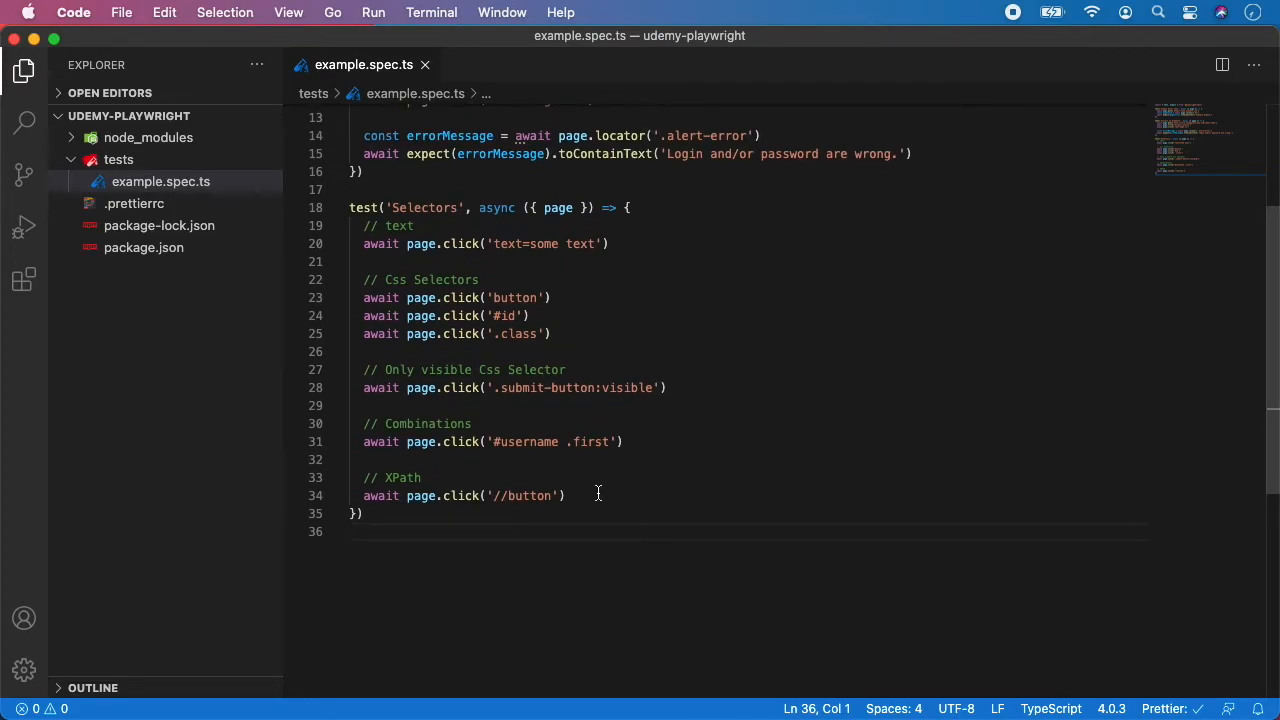
{"action": "mouse_move", "coordinate": [457, 298]}
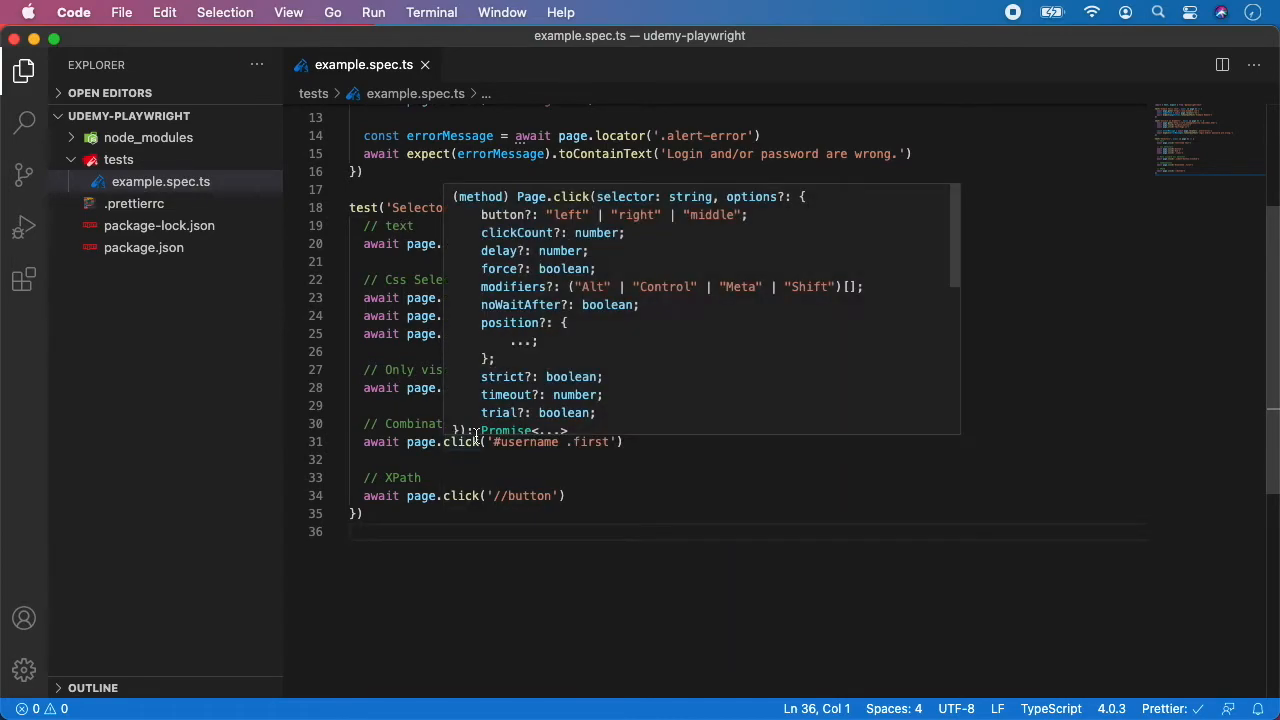
Step: Hide the terminal panel and inspect page.click's selector and options signature
{"action": "left_click", "coordinate": [463, 526]}
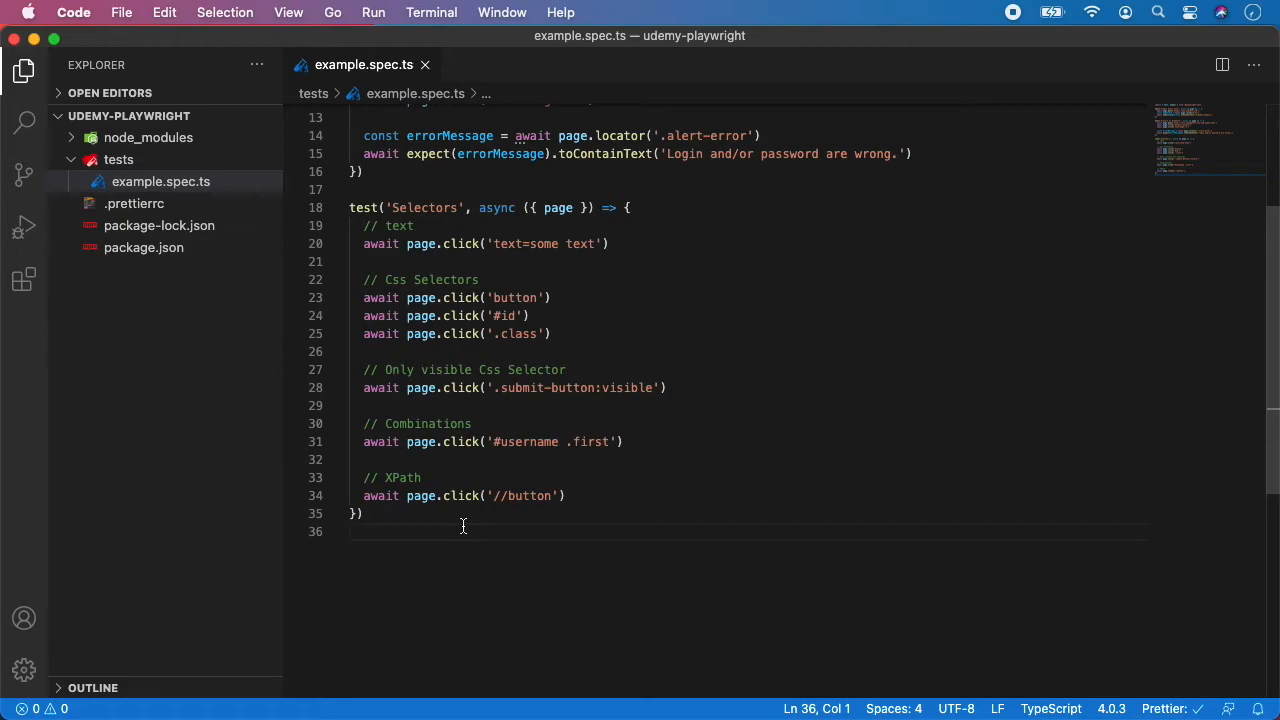
{"action": "mouse_move", "coordinate": [430, 517]}
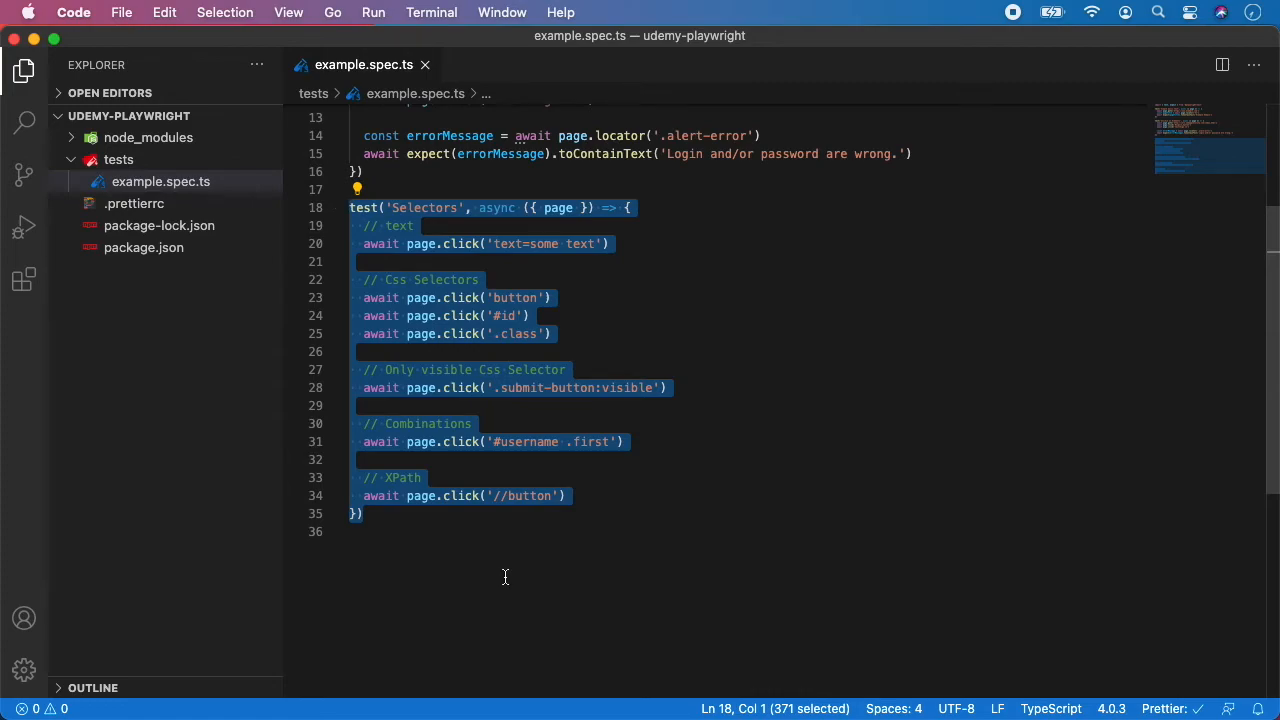
Step: Toggle line comments on lines 18–35 with Cmd+/ and save example.spec.ts
{"action": "key", "text": "Cmd+/"}
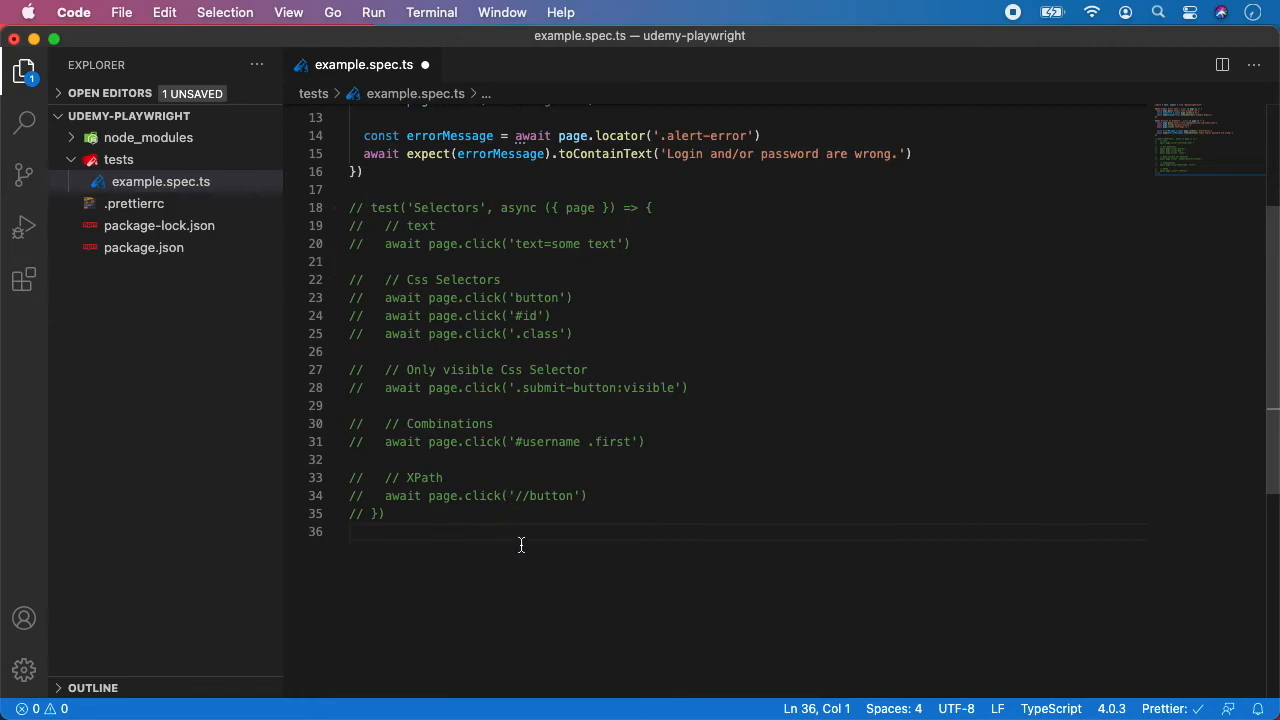
{"action": "key", "text": "cmd+s"}
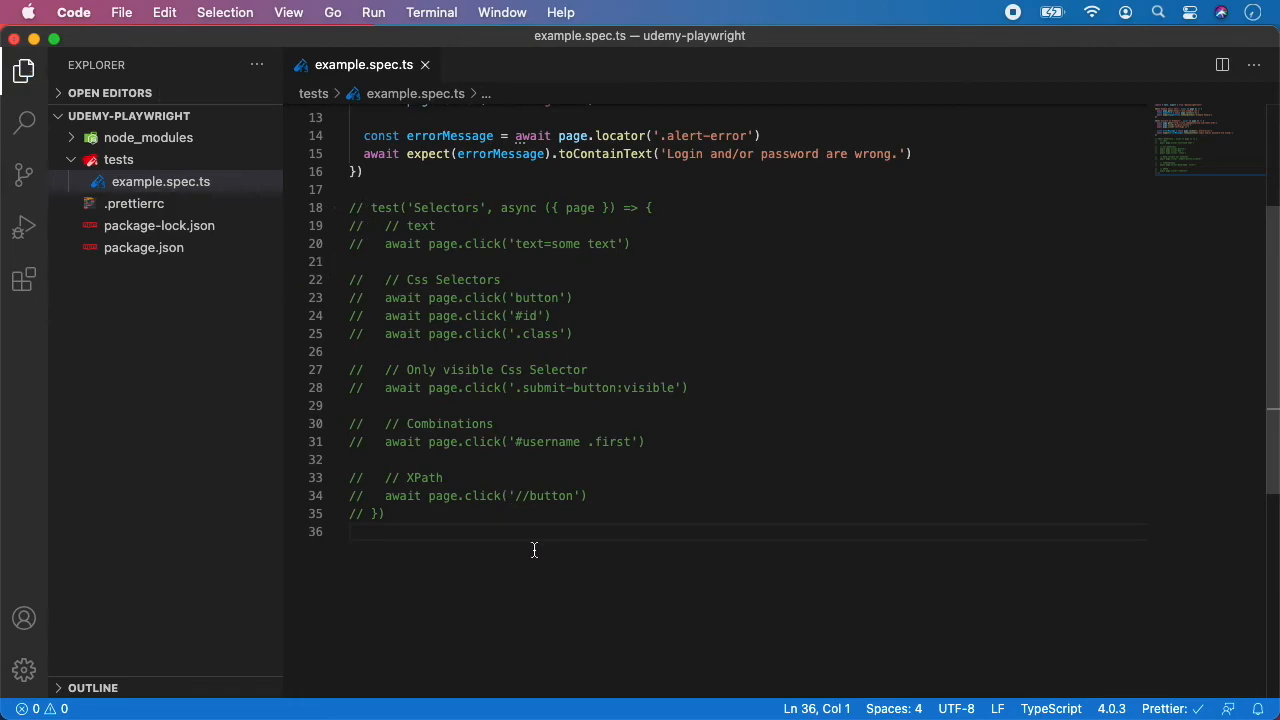